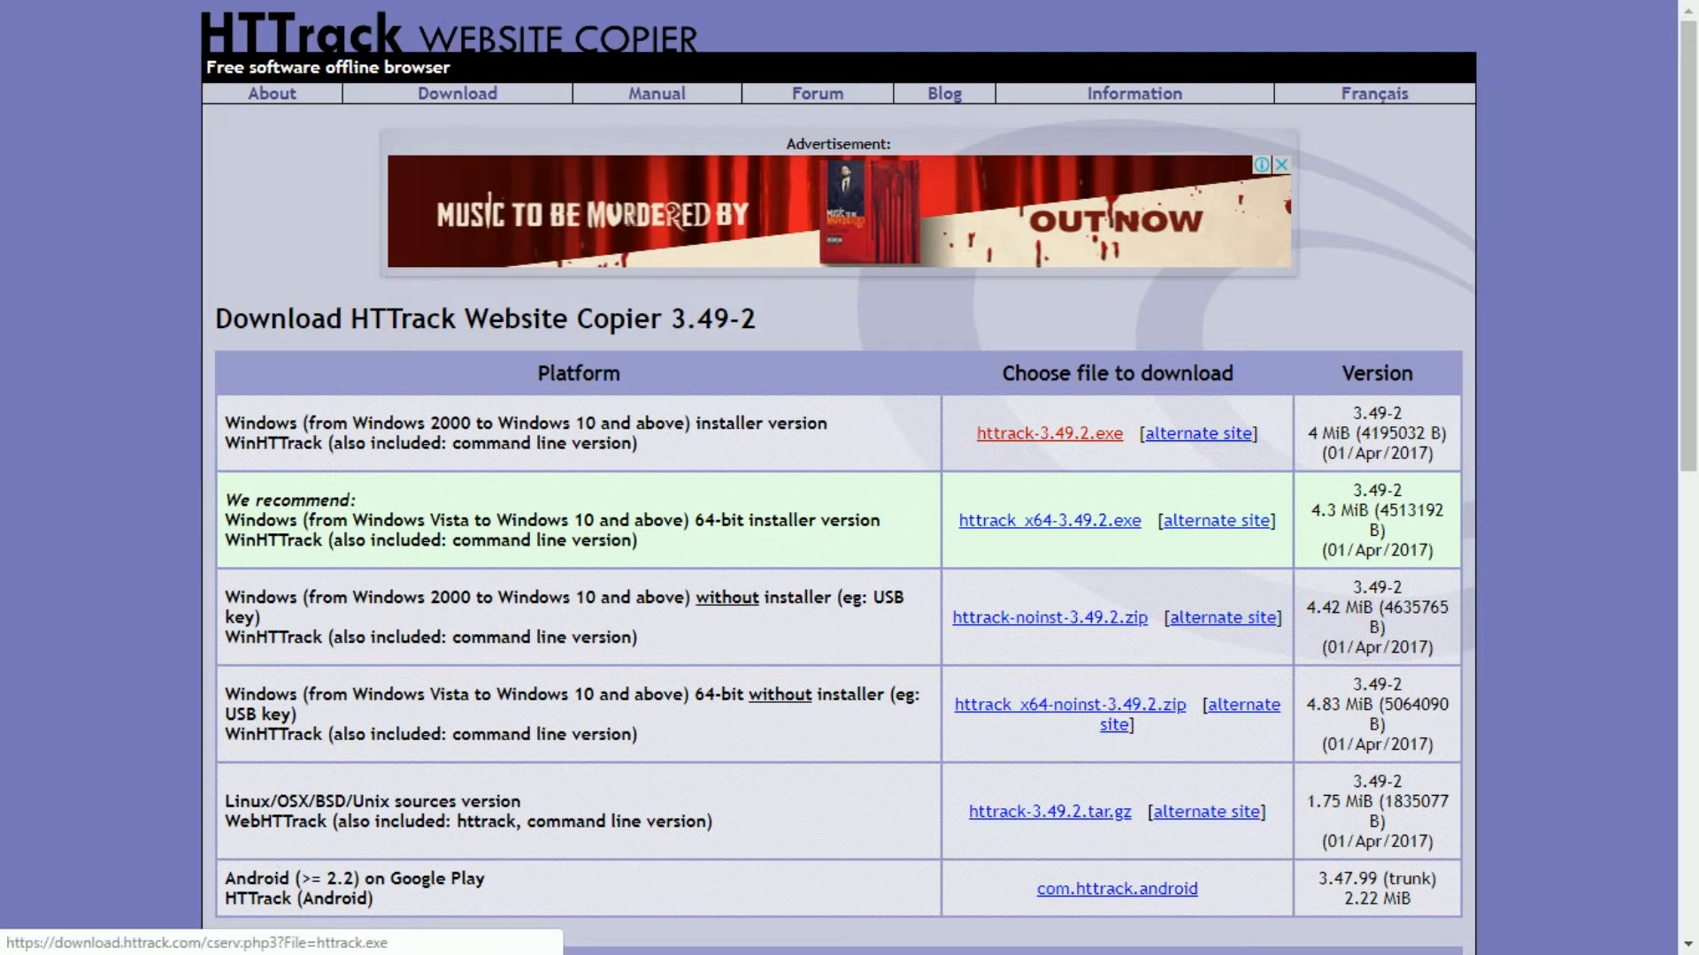
Download httrack-3.49.2.exe from the HTTrack download page and run the installer
{"action": "left_click", "coordinate": [1048, 434]}
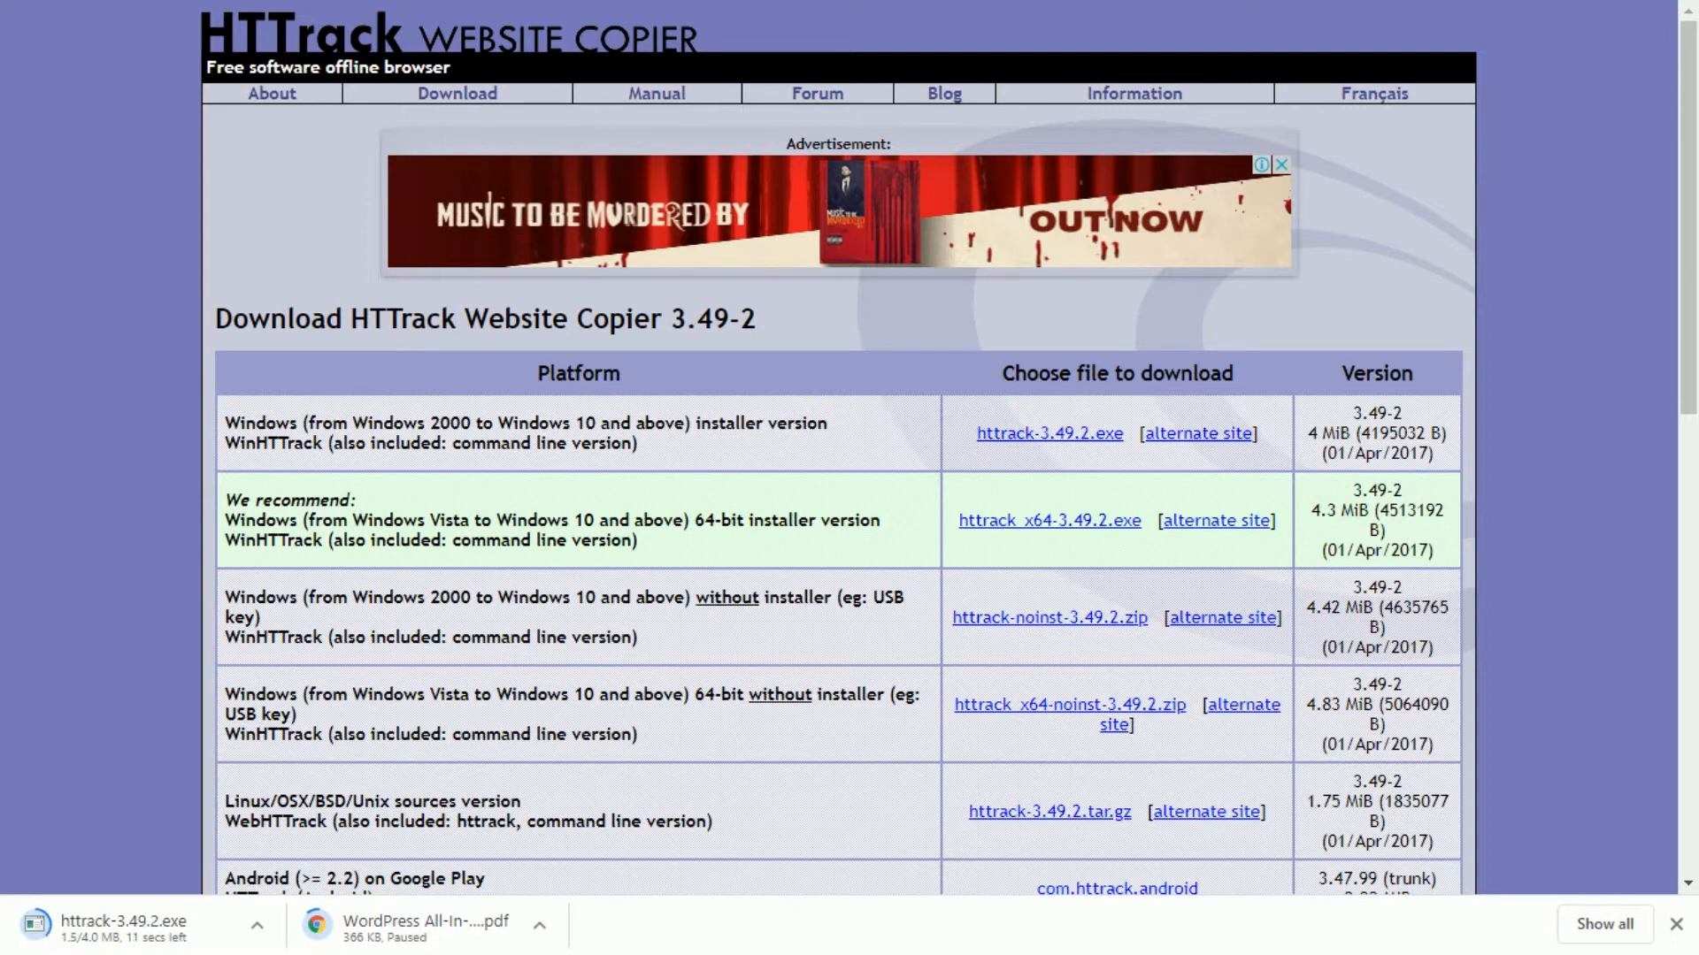
{"action": "left_click", "coordinate": [539, 924]}
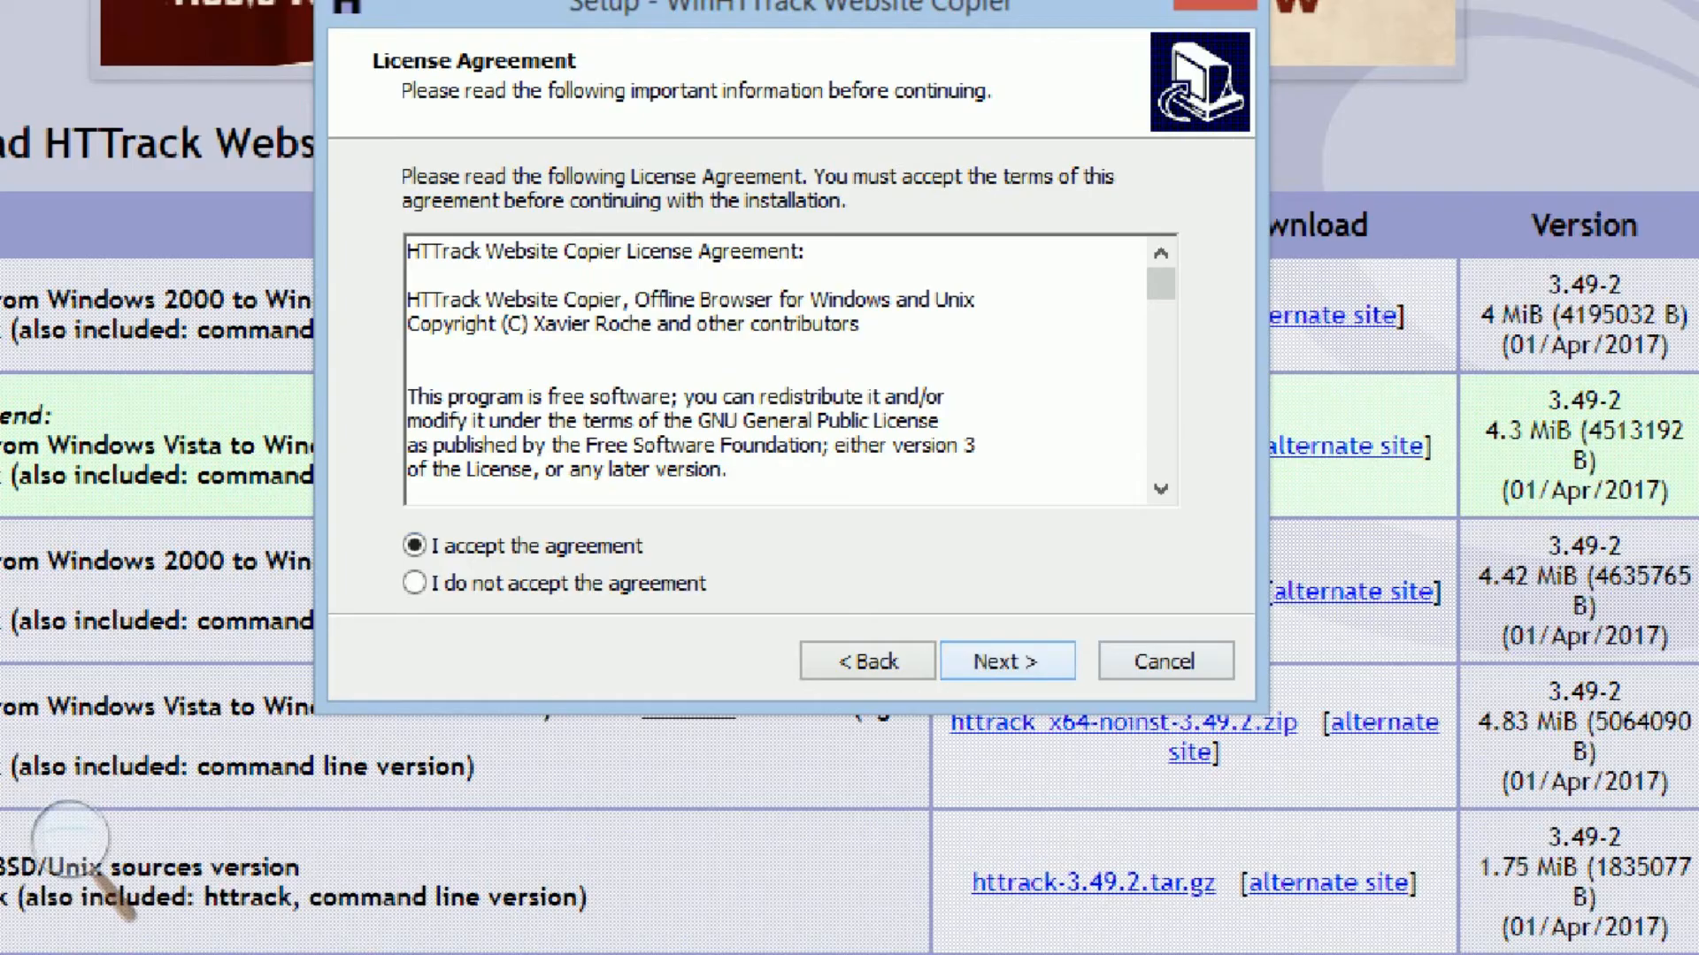
Accept the license and install into C:\Program Files (x86)\WinHTTrack with default shortcuts, then launch it
{"action": "left_click", "coordinate": [1005, 660]}
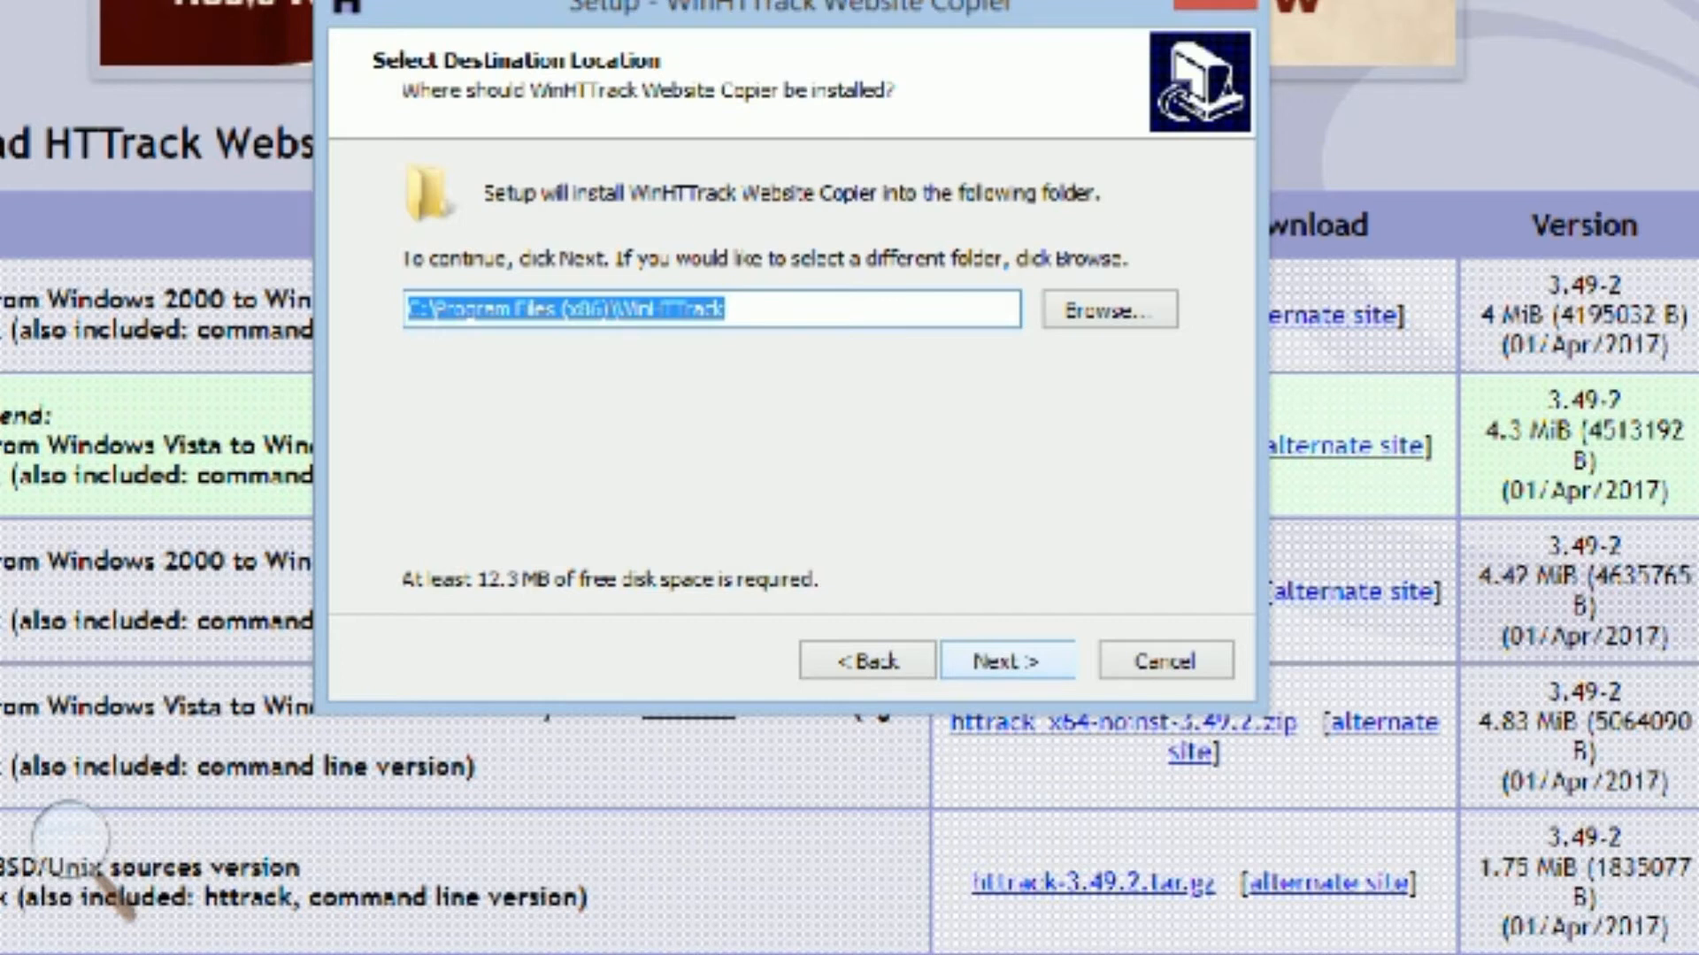
{"action": "left_click", "coordinate": [1007, 658]}
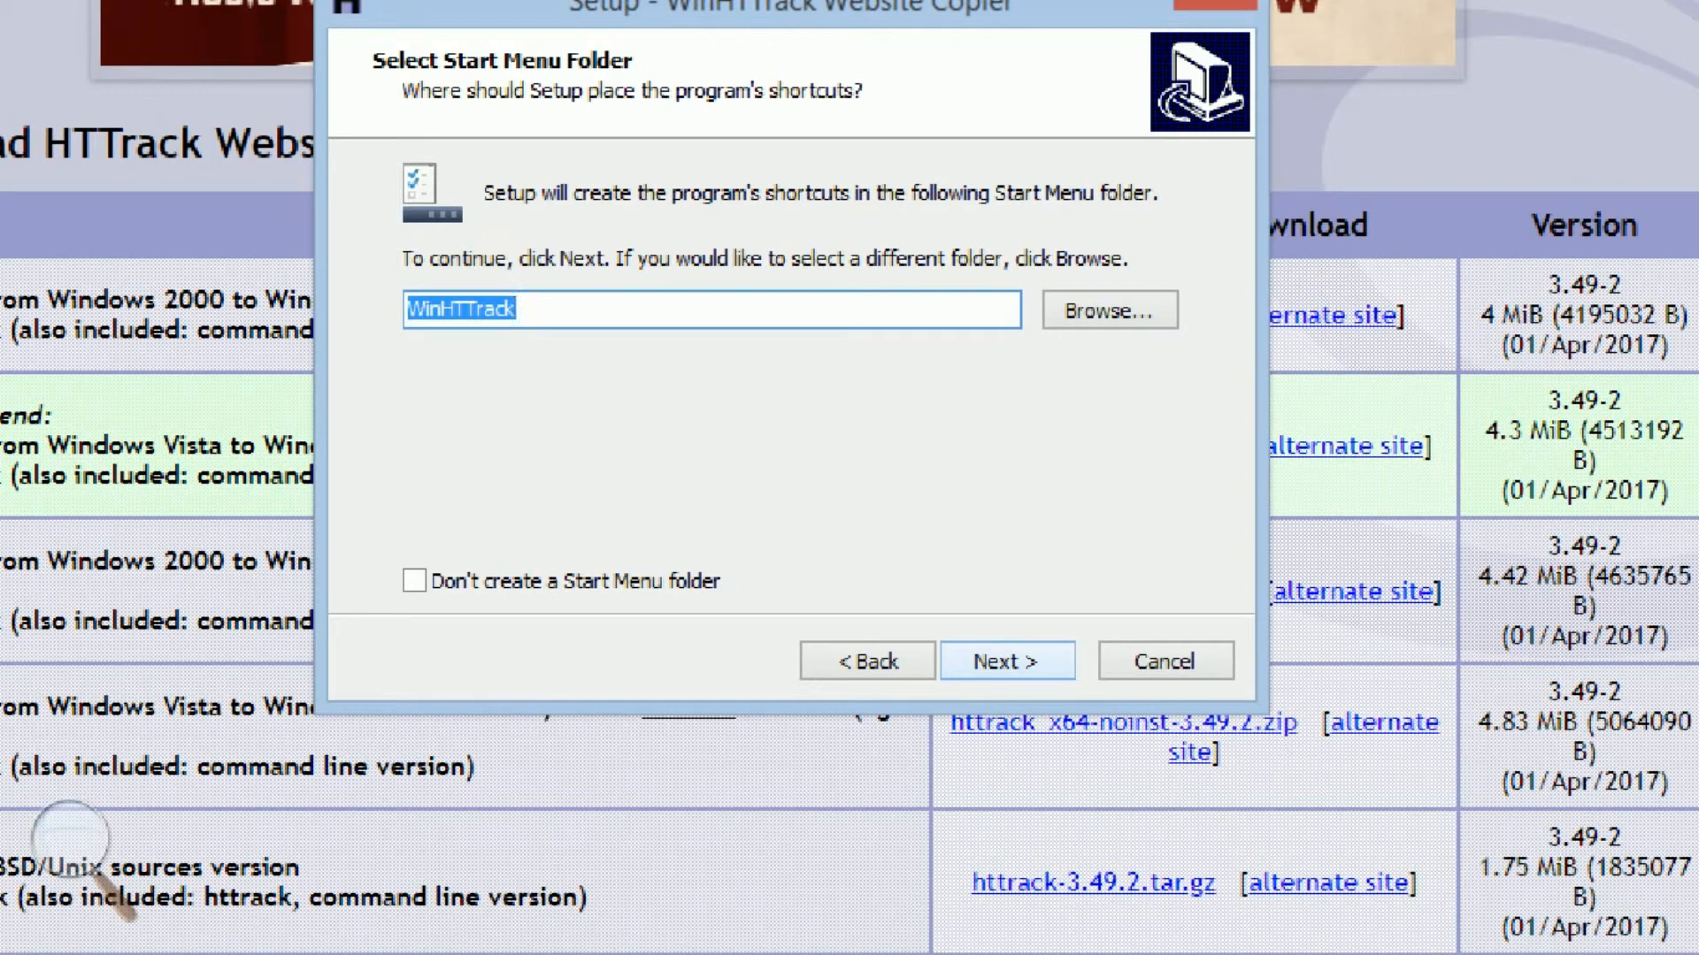
{"action": "left_click", "coordinate": [704, 308]}
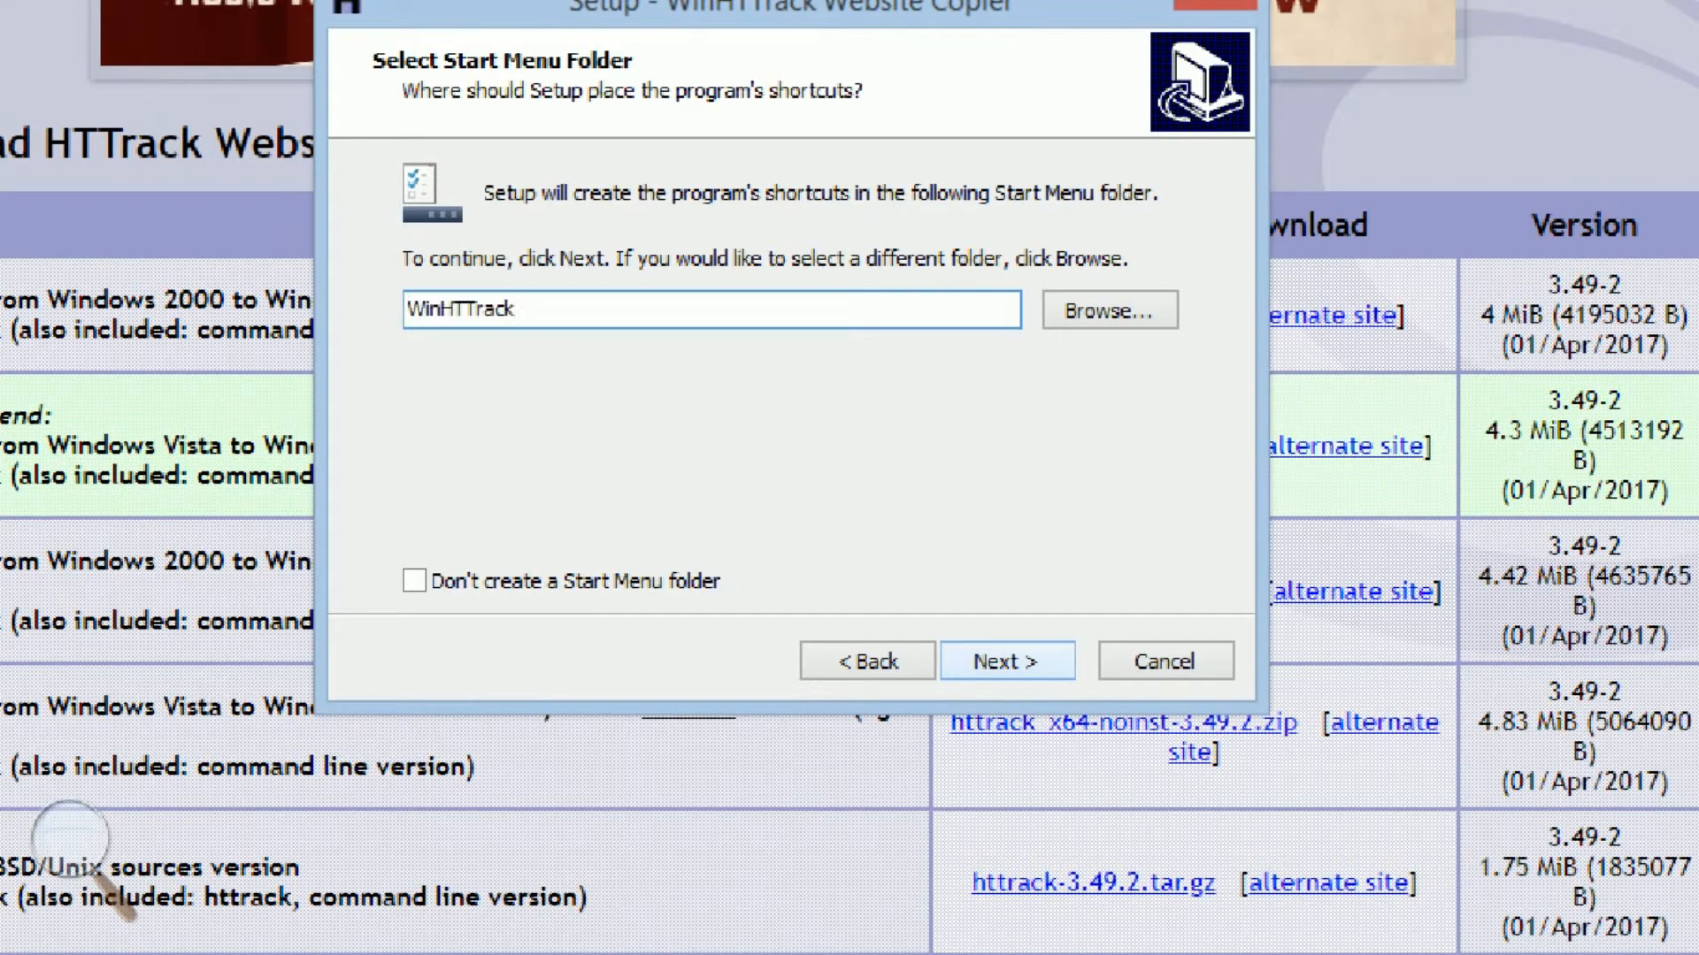
{"action": "left_click", "coordinate": [1006, 660]}
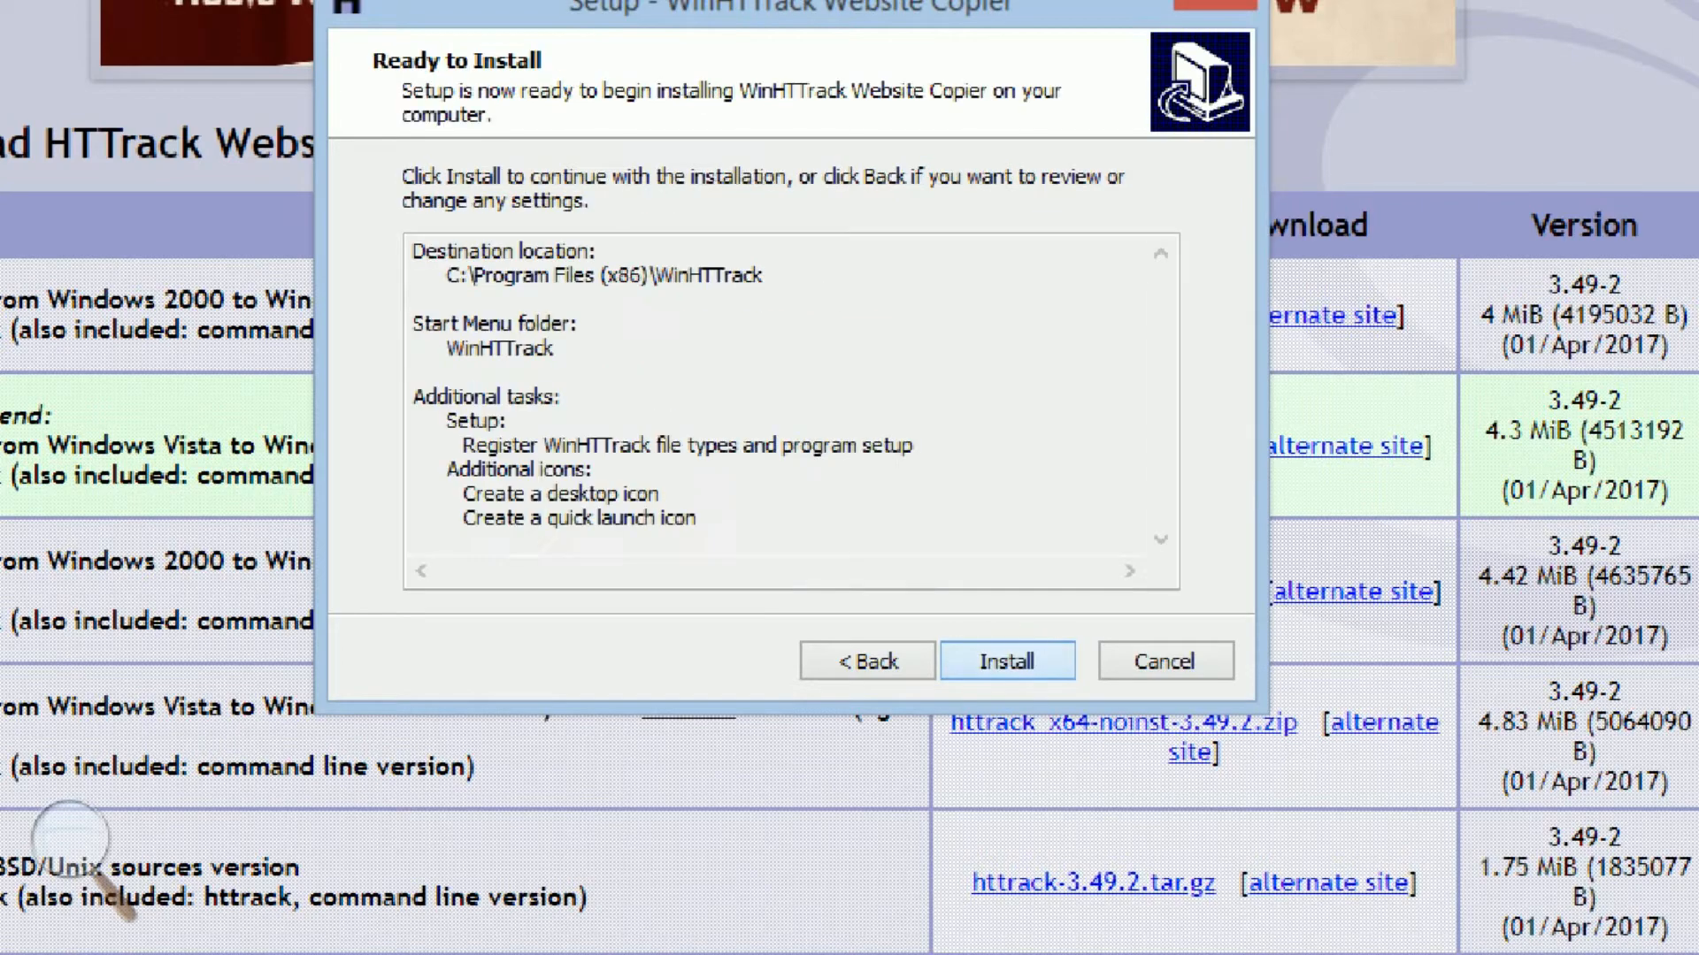
{"action": "left_click", "coordinate": [1005, 661]}
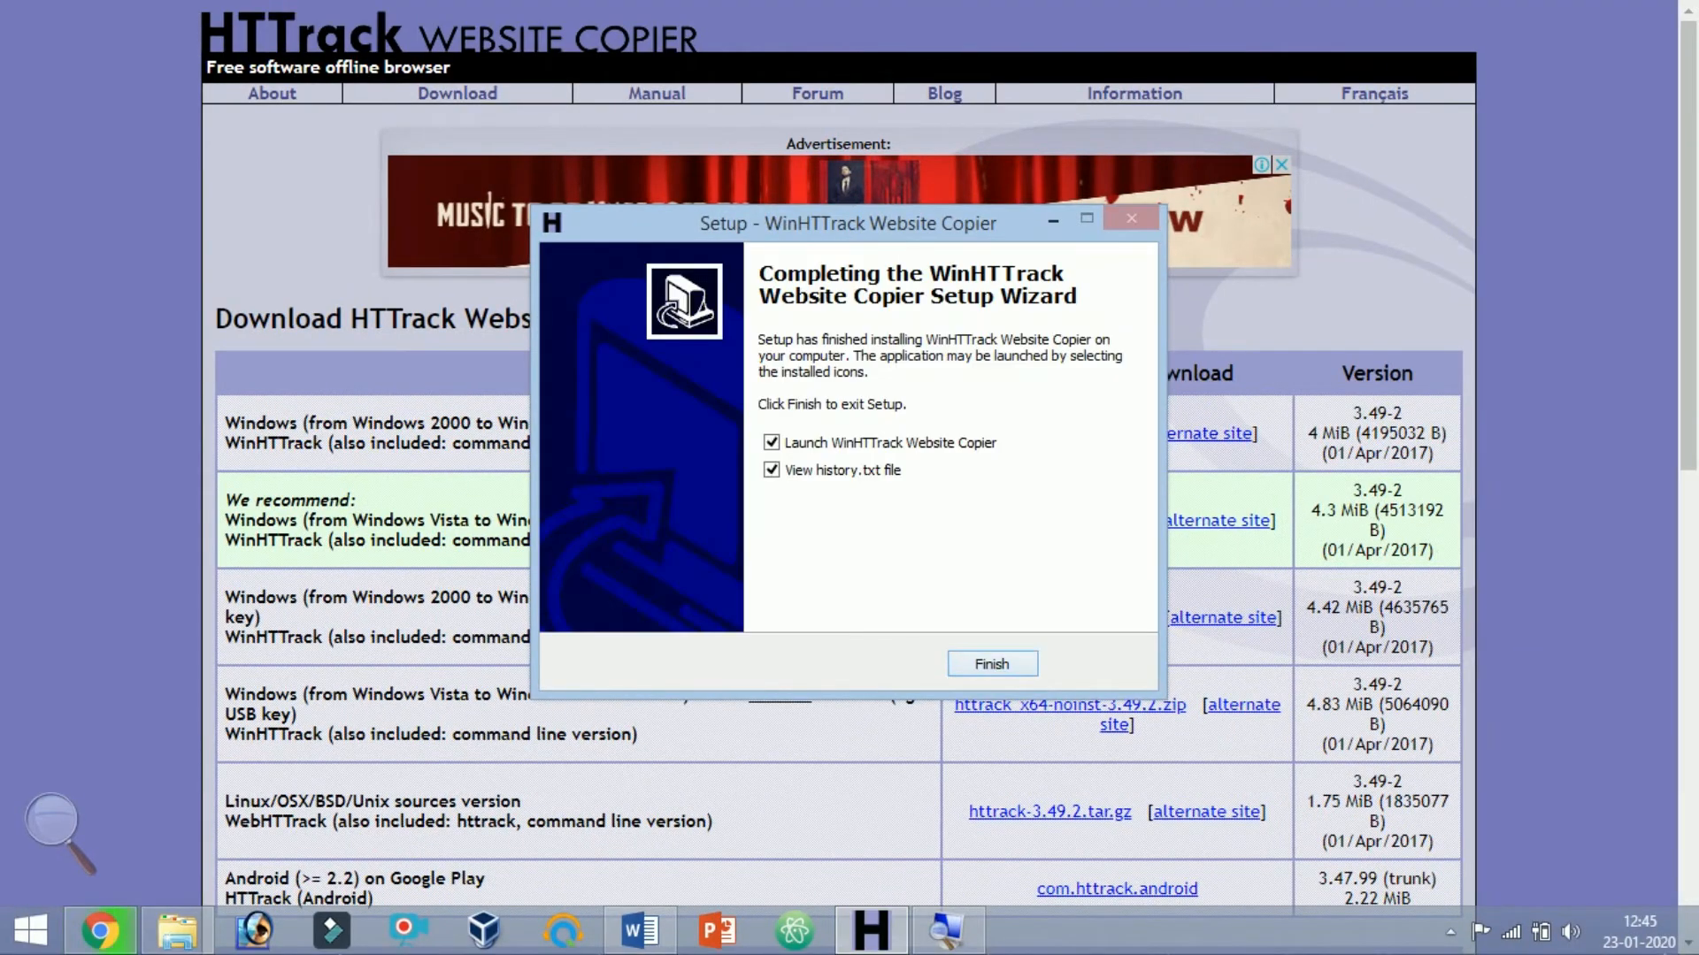
{"action": "left_click", "coordinate": [990, 665]}
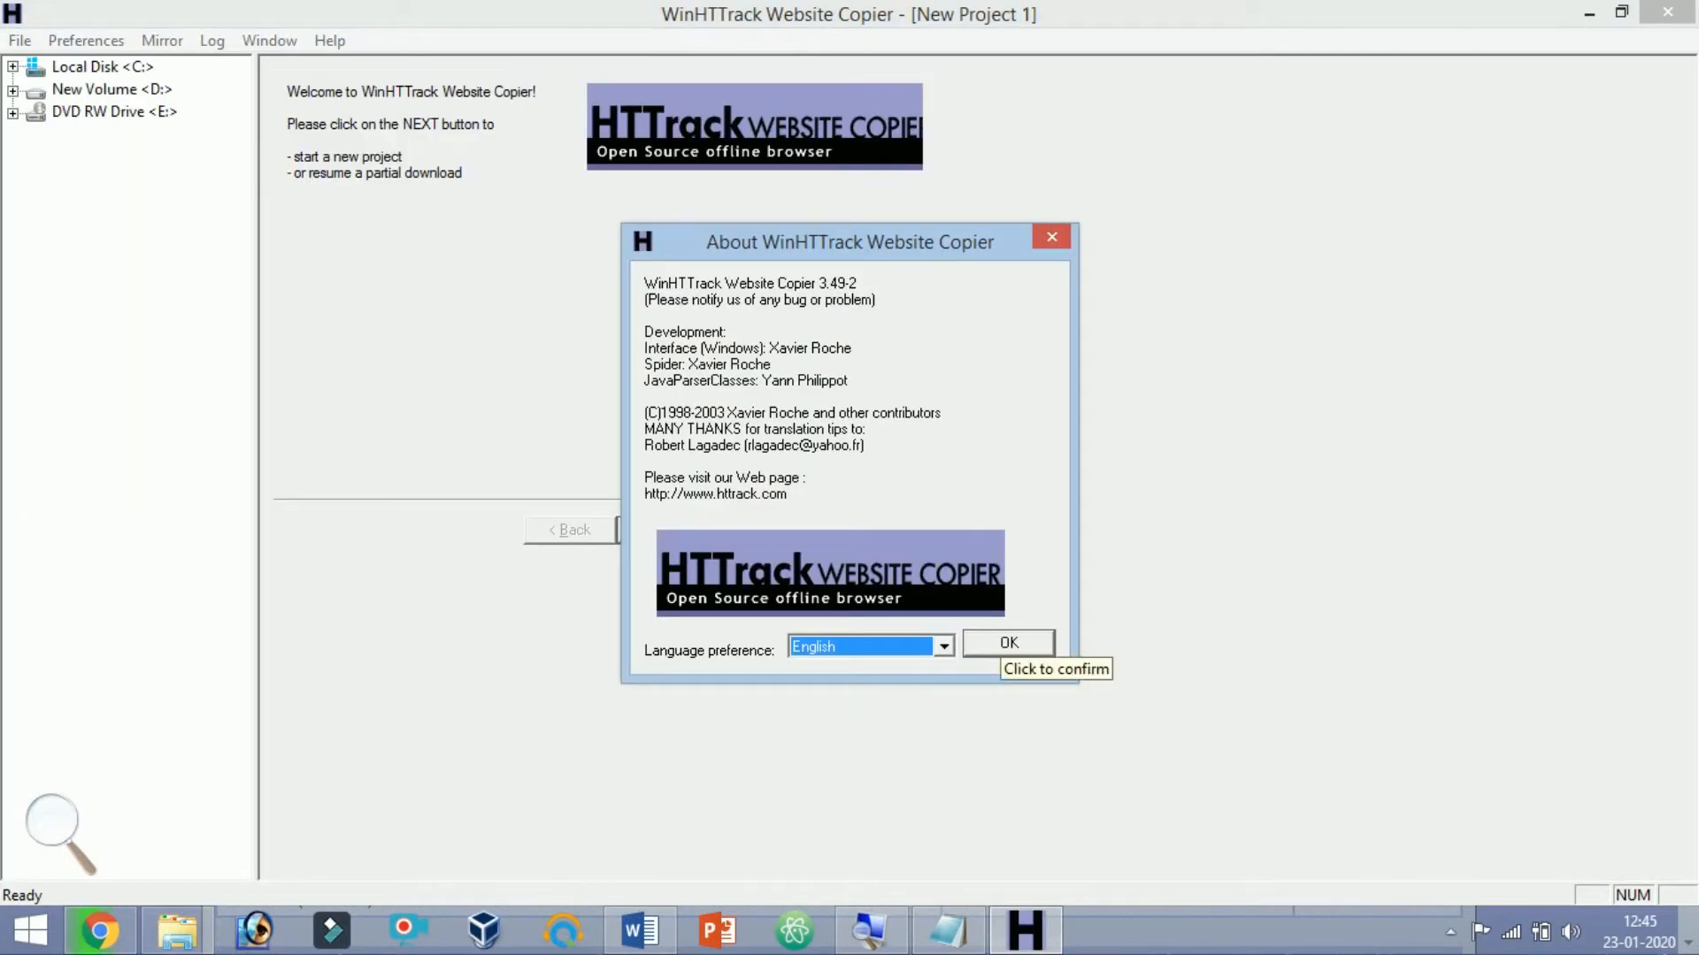
Close the About dialog, start a new project, then switch back to the HTTrack site in Chrome
{"action": "left_click", "coordinate": [1007, 642]}
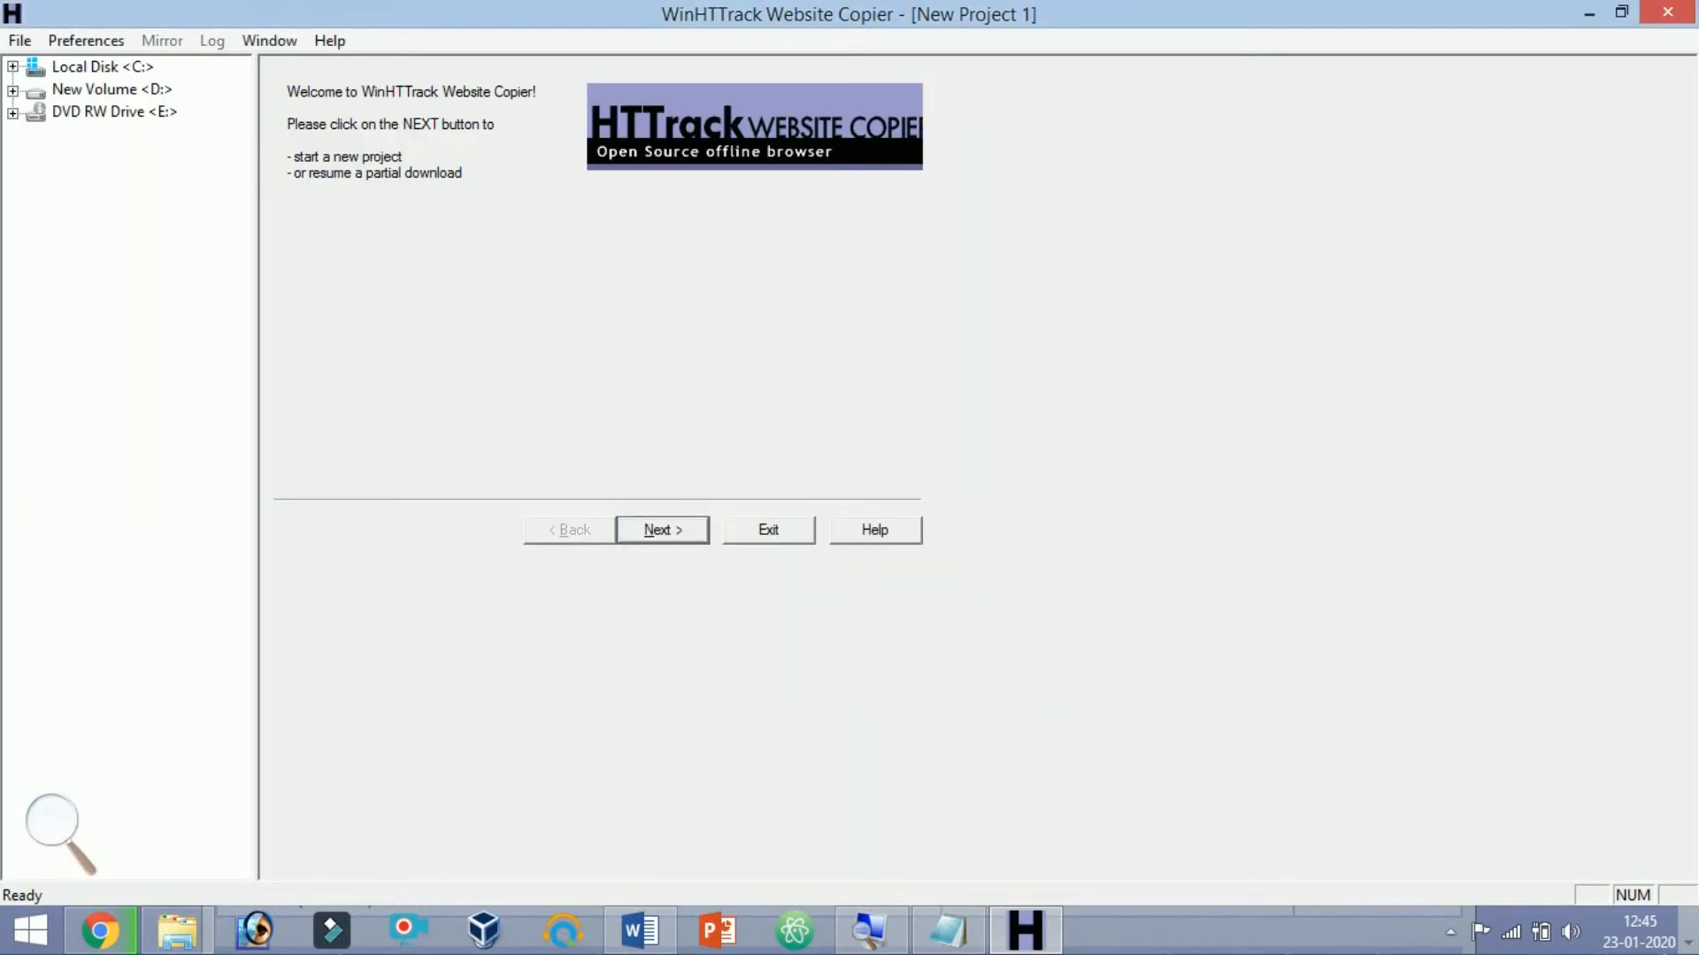
{"action": "left_click", "coordinate": [661, 530]}
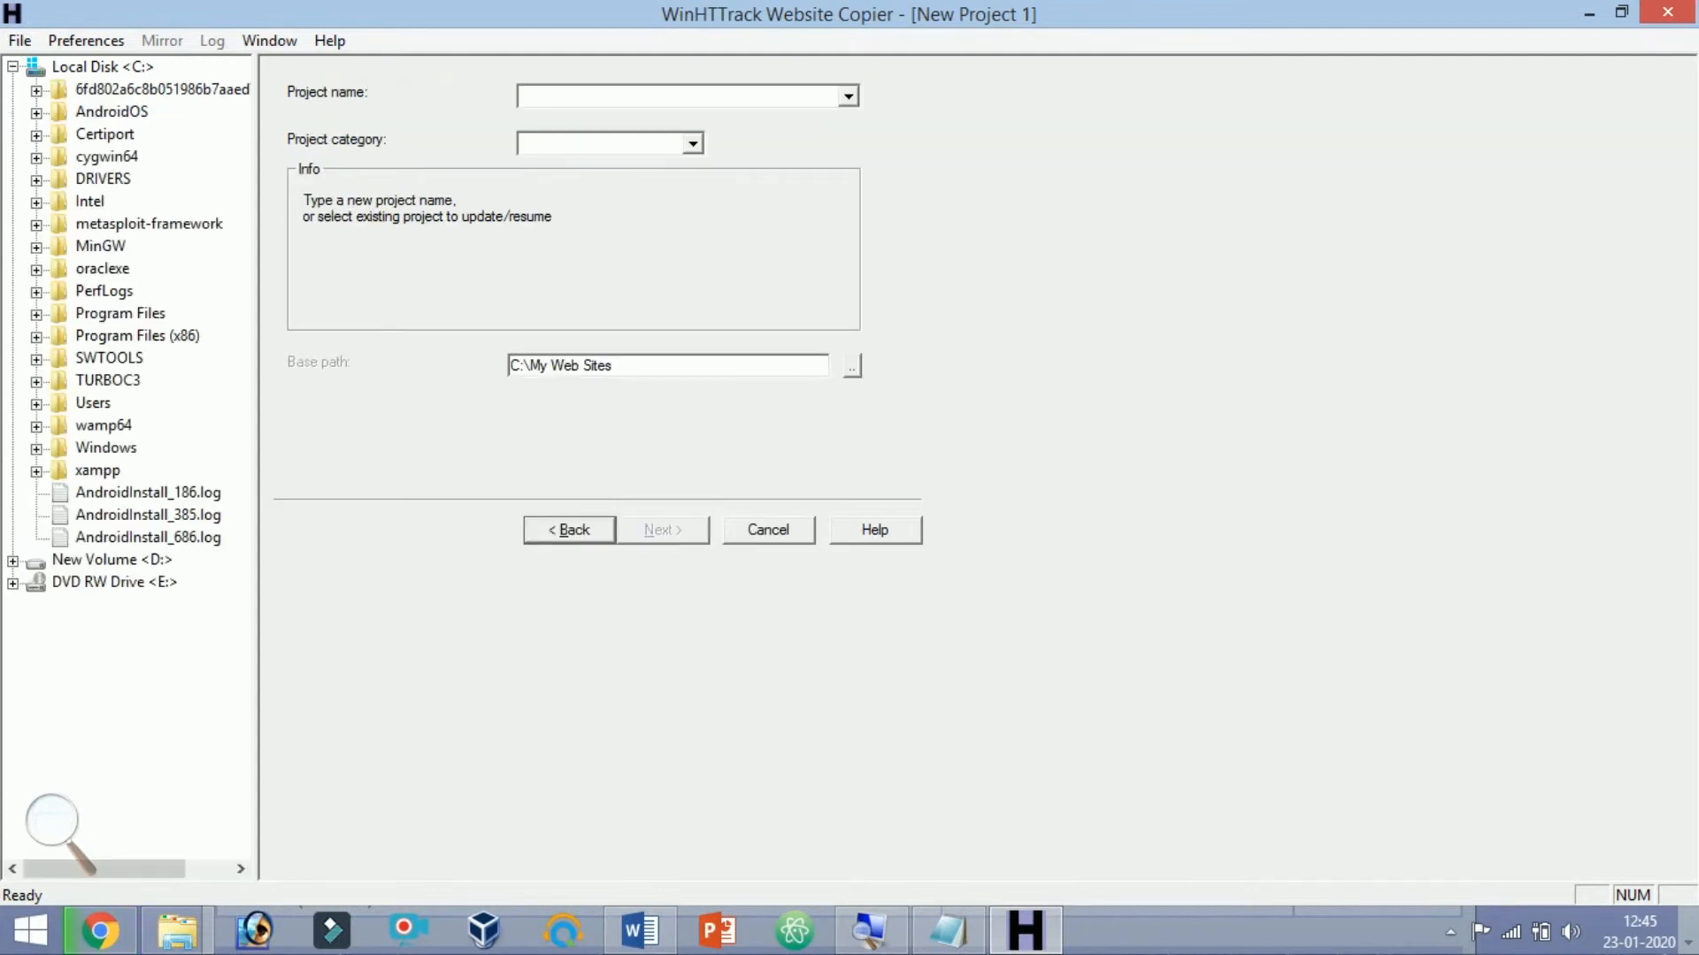
{"action": "left_click", "coordinate": [682, 95]}
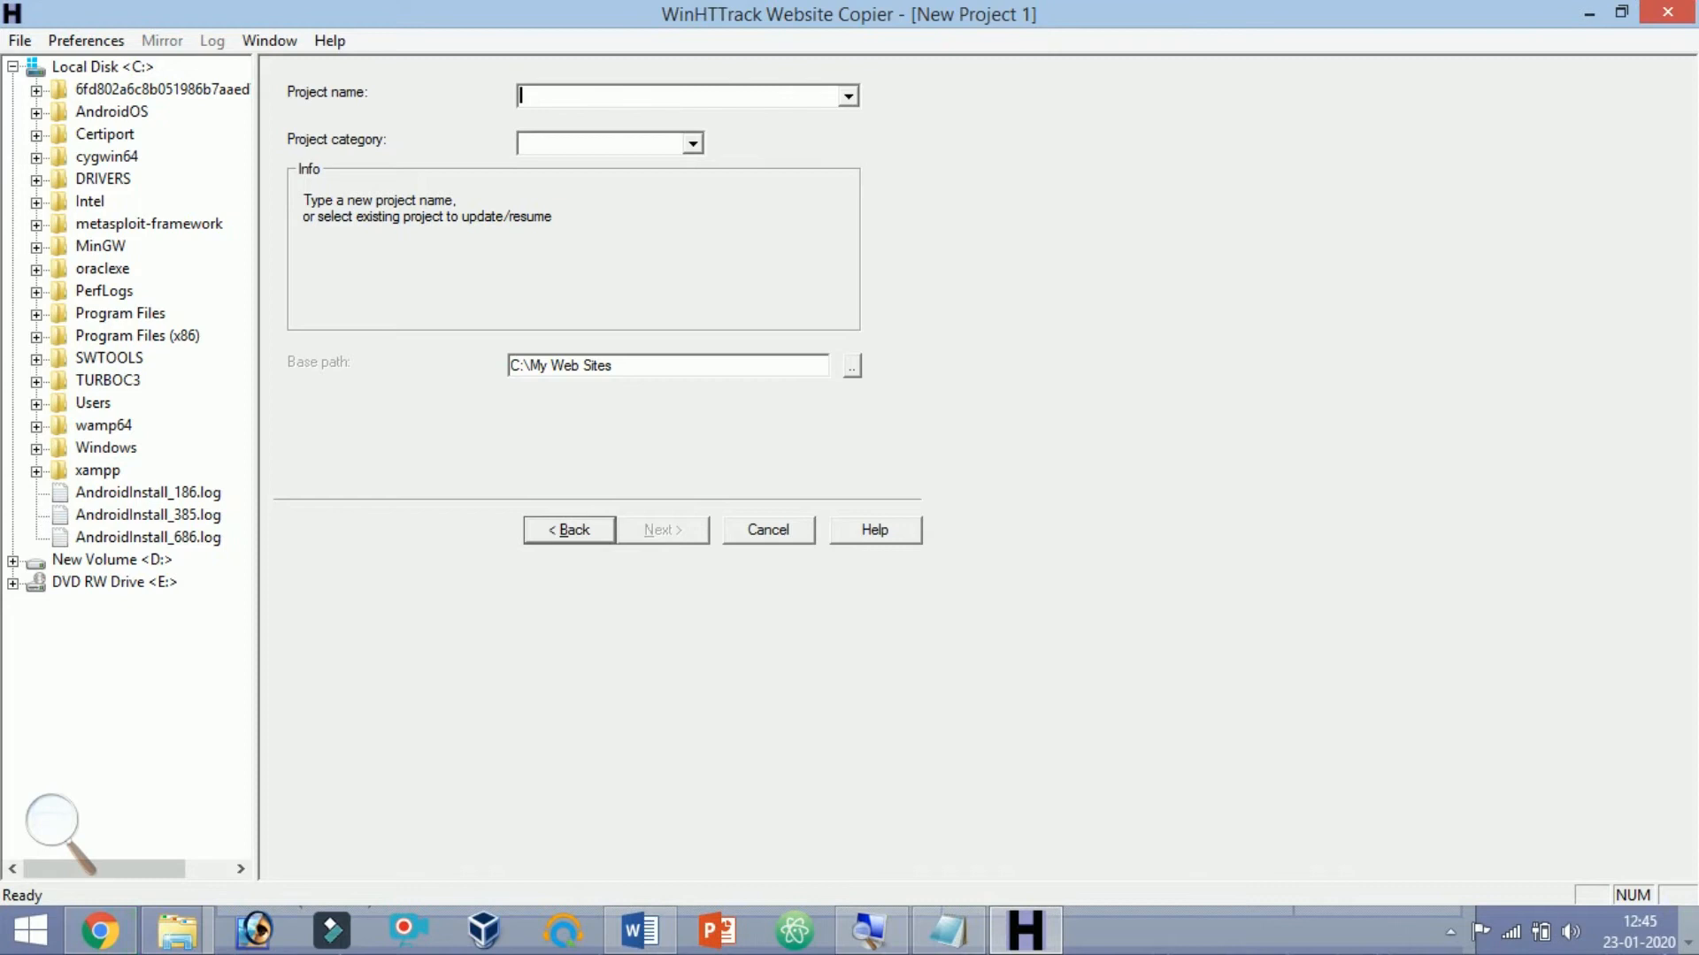
{"action": "left_click", "coordinate": [849, 96]}
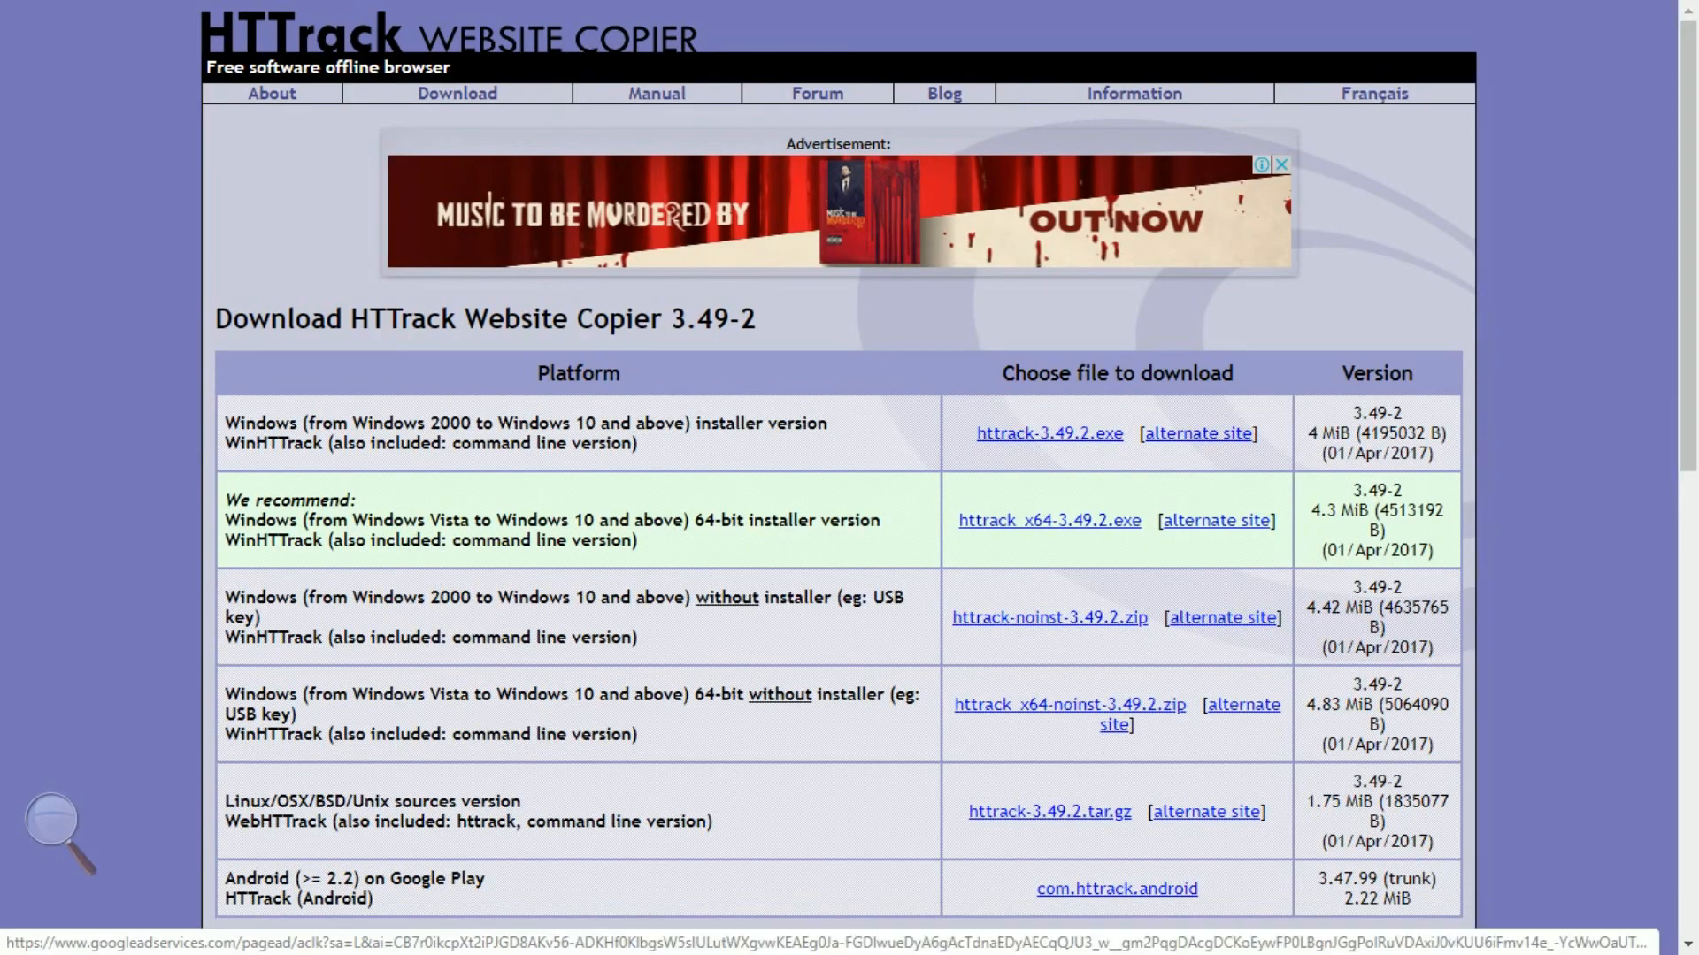
Scroll the HTTrack home page, then bring WinHTTrack's new-project page back to the front
{"action": "scroll", "scroll_direction": "down", "scroll_amount": 3}
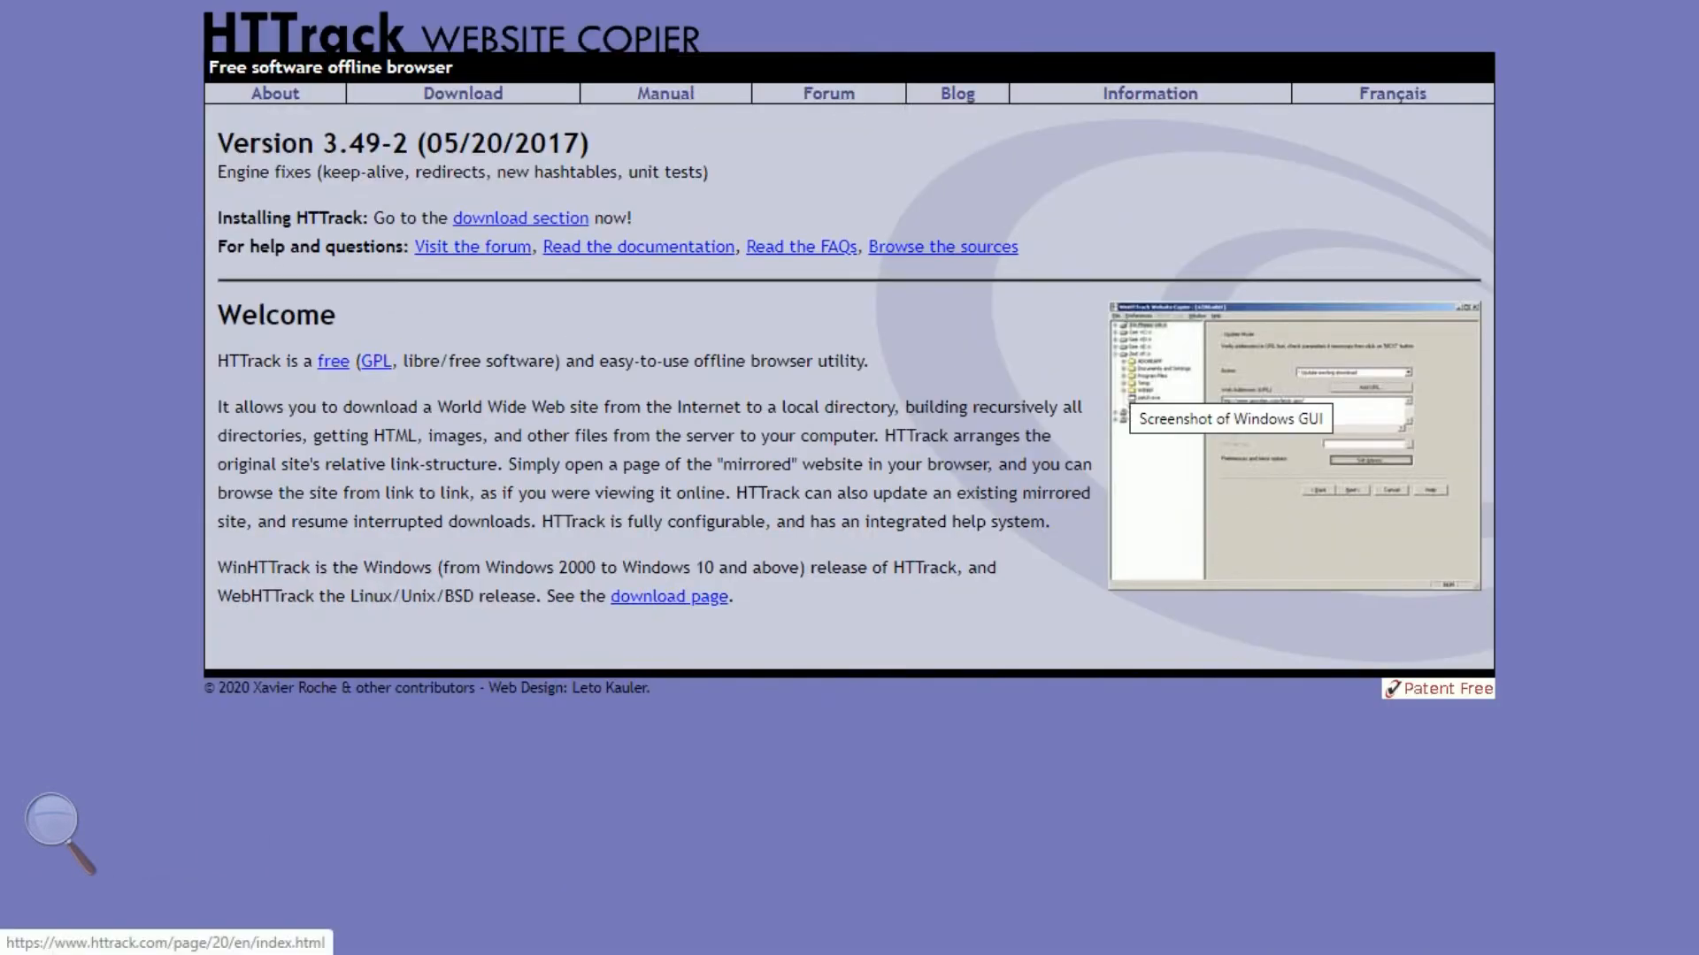
{"action": "left_click", "coordinate": [1022, 930]}
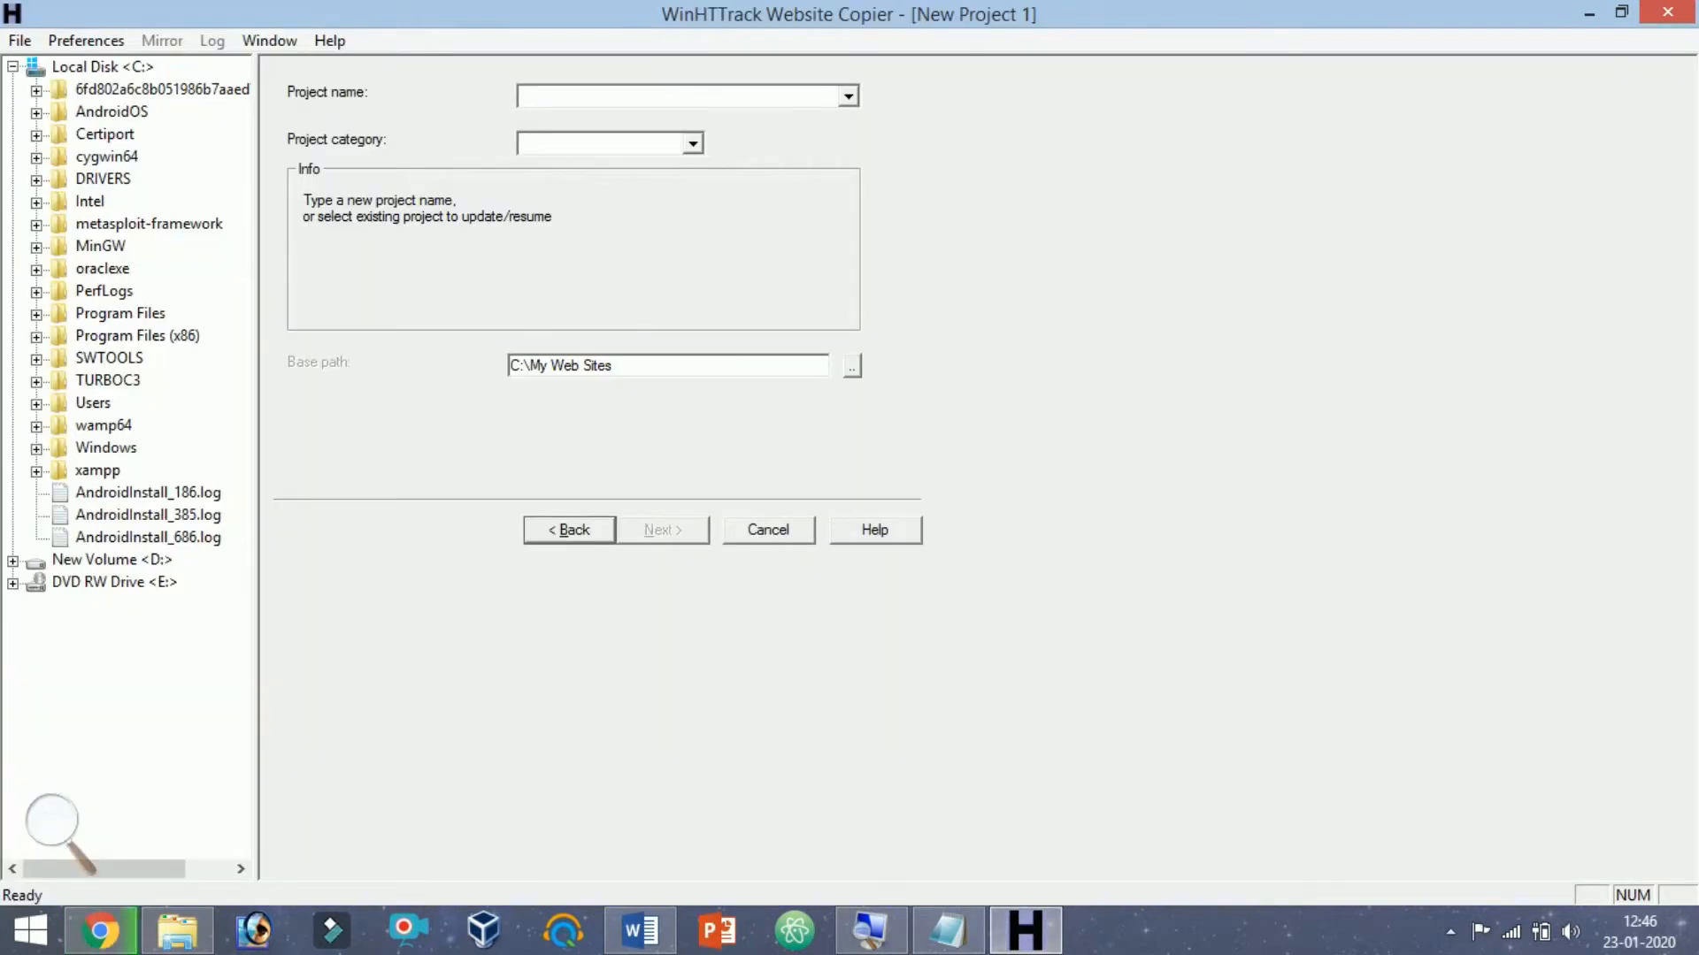
Name the project htttrack in category newproject and advance to the mirroring settings
{"action": "type", "text": "htttrack"}
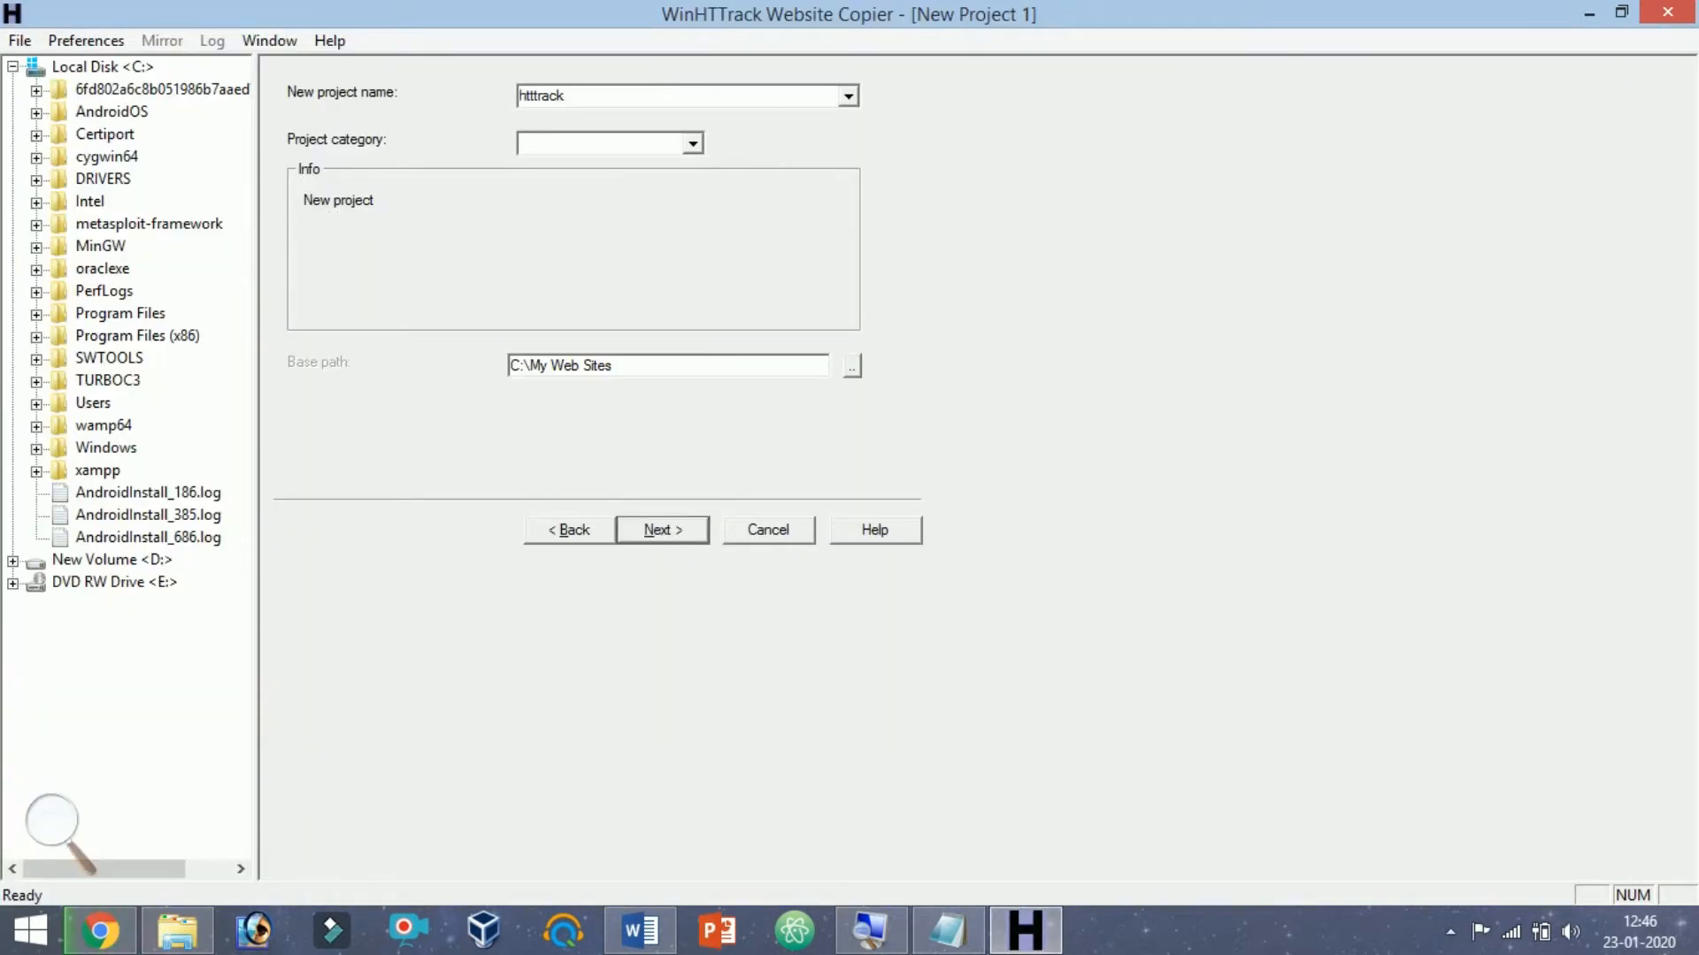
{"action": "left_click", "coordinate": [602, 141]}
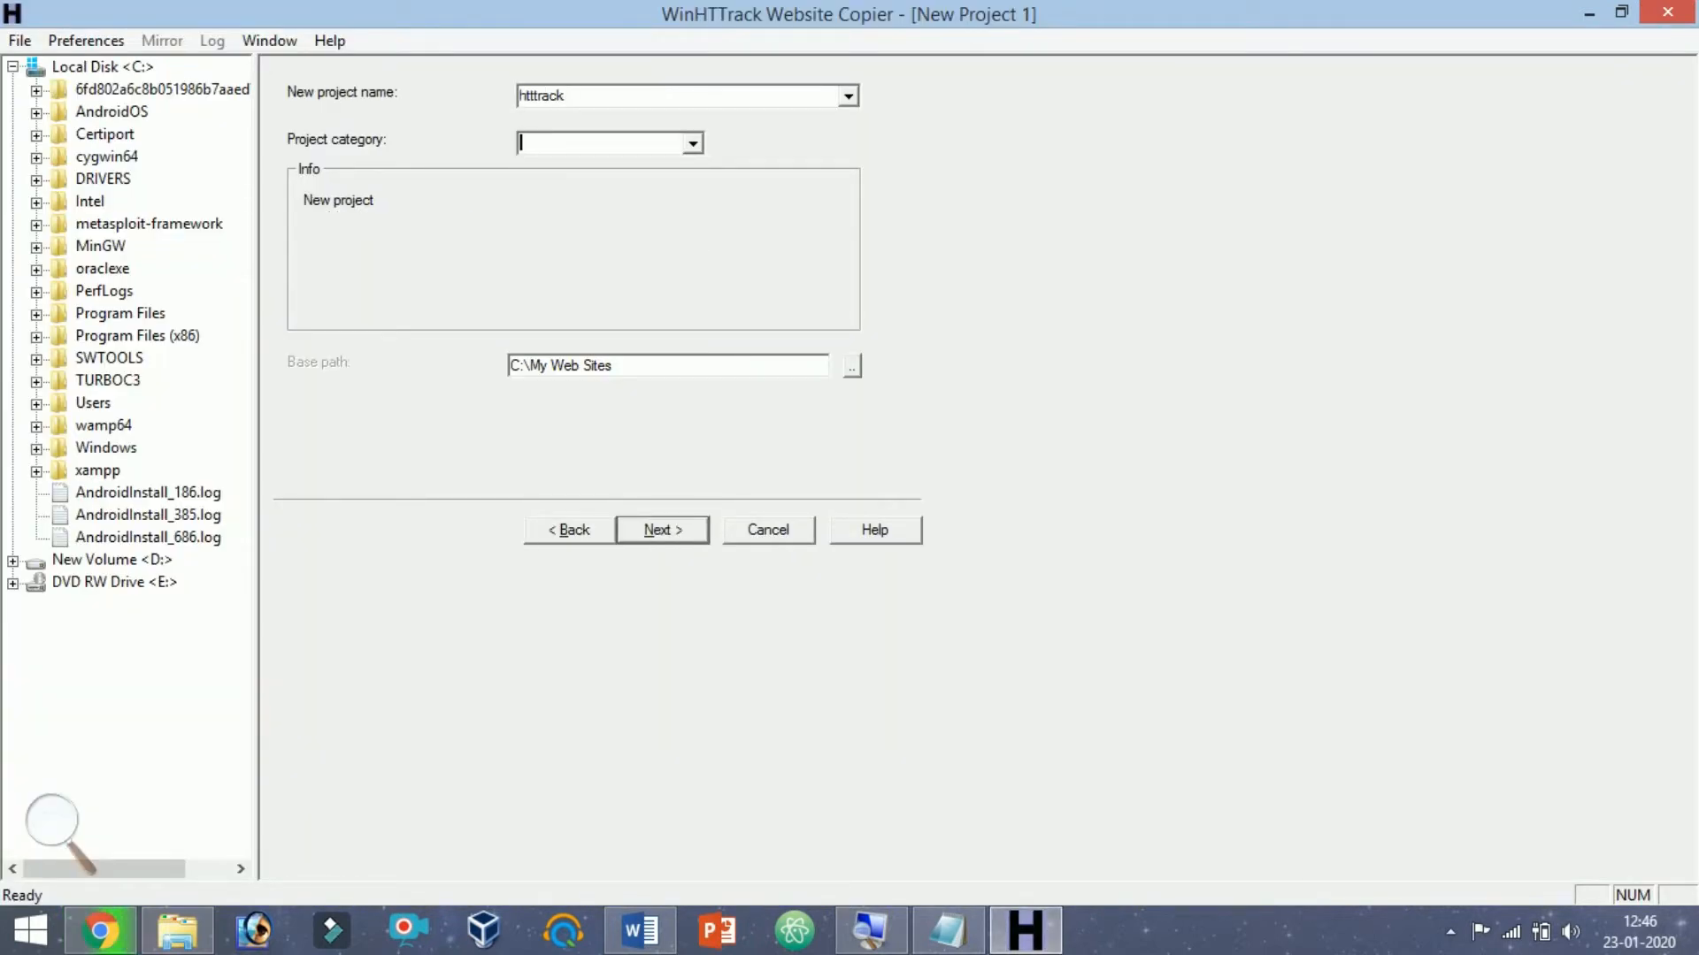
{"action": "type", "text": "newproject"}
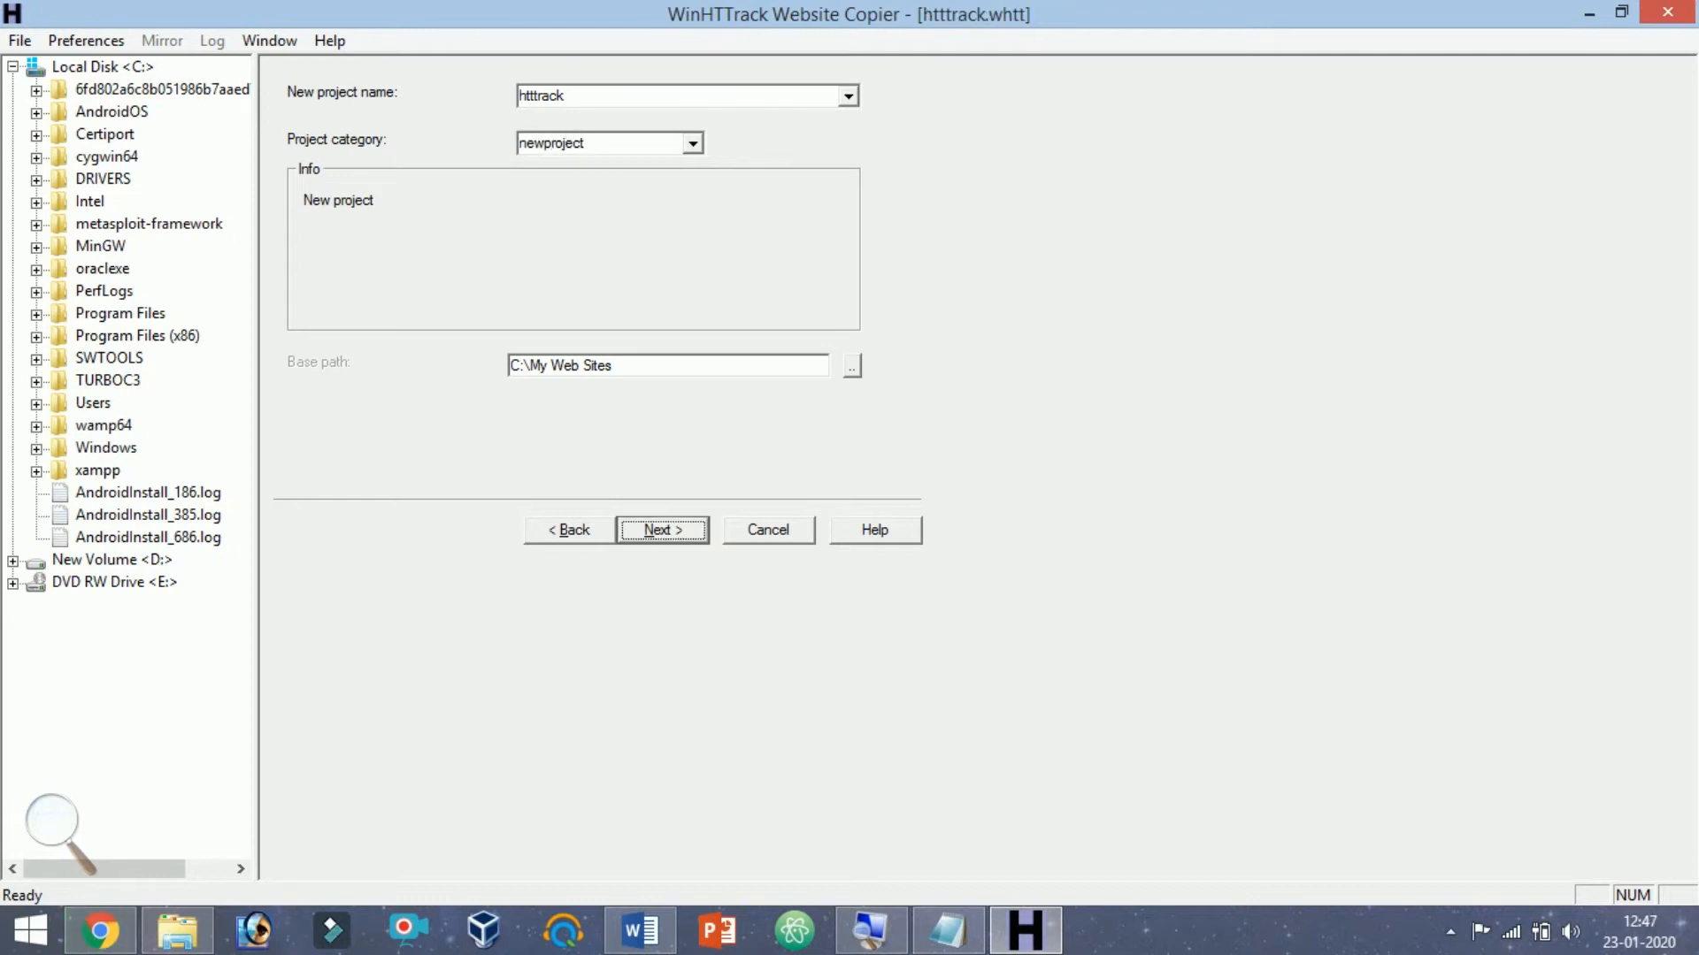
{"action": "left_click", "coordinate": [660, 530]}
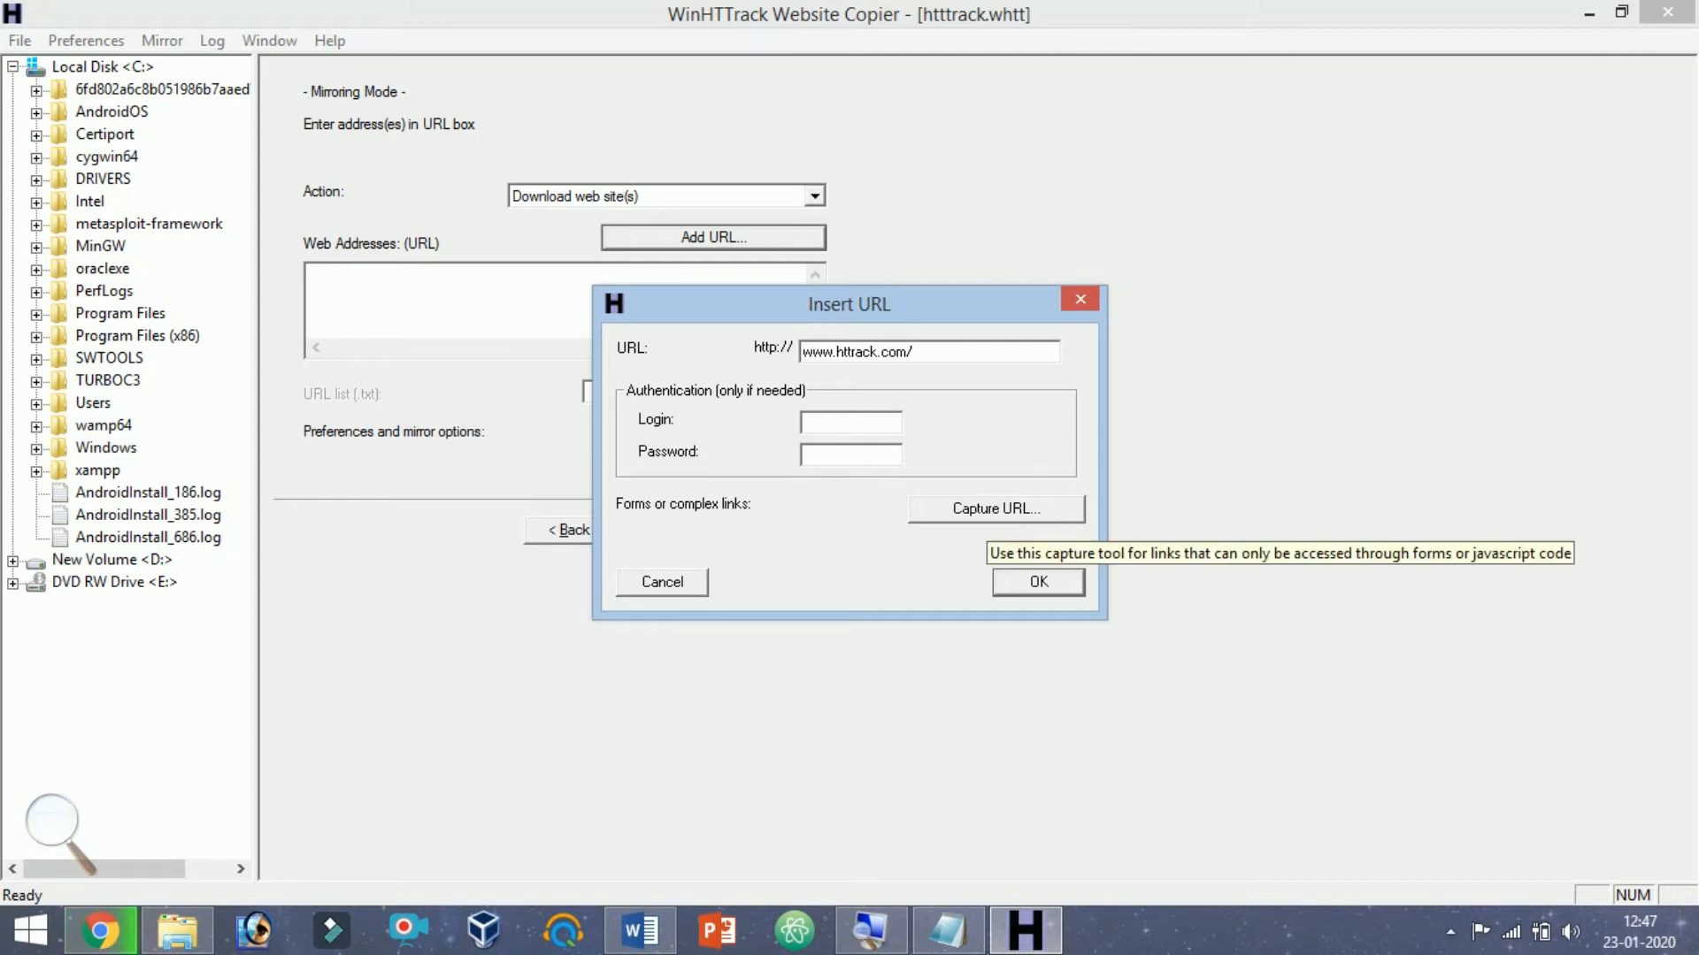
{"action": "left_click", "coordinate": [807, 351]}
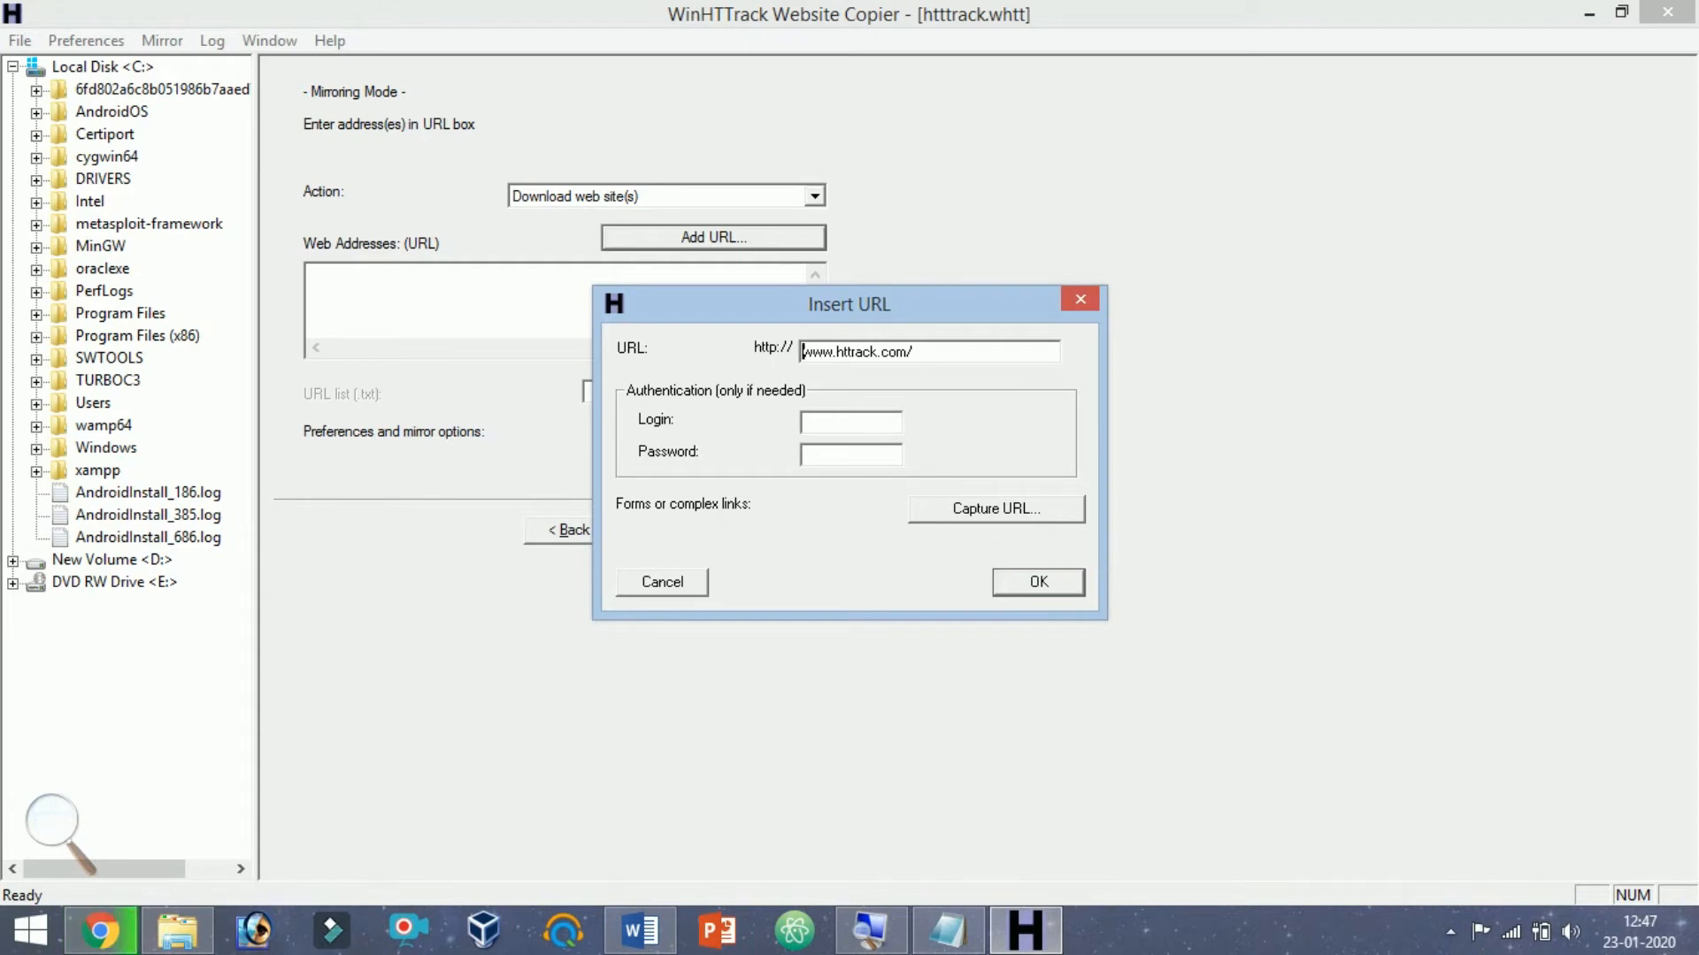
{"action": "left_click", "coordinate": [1036, 582]}
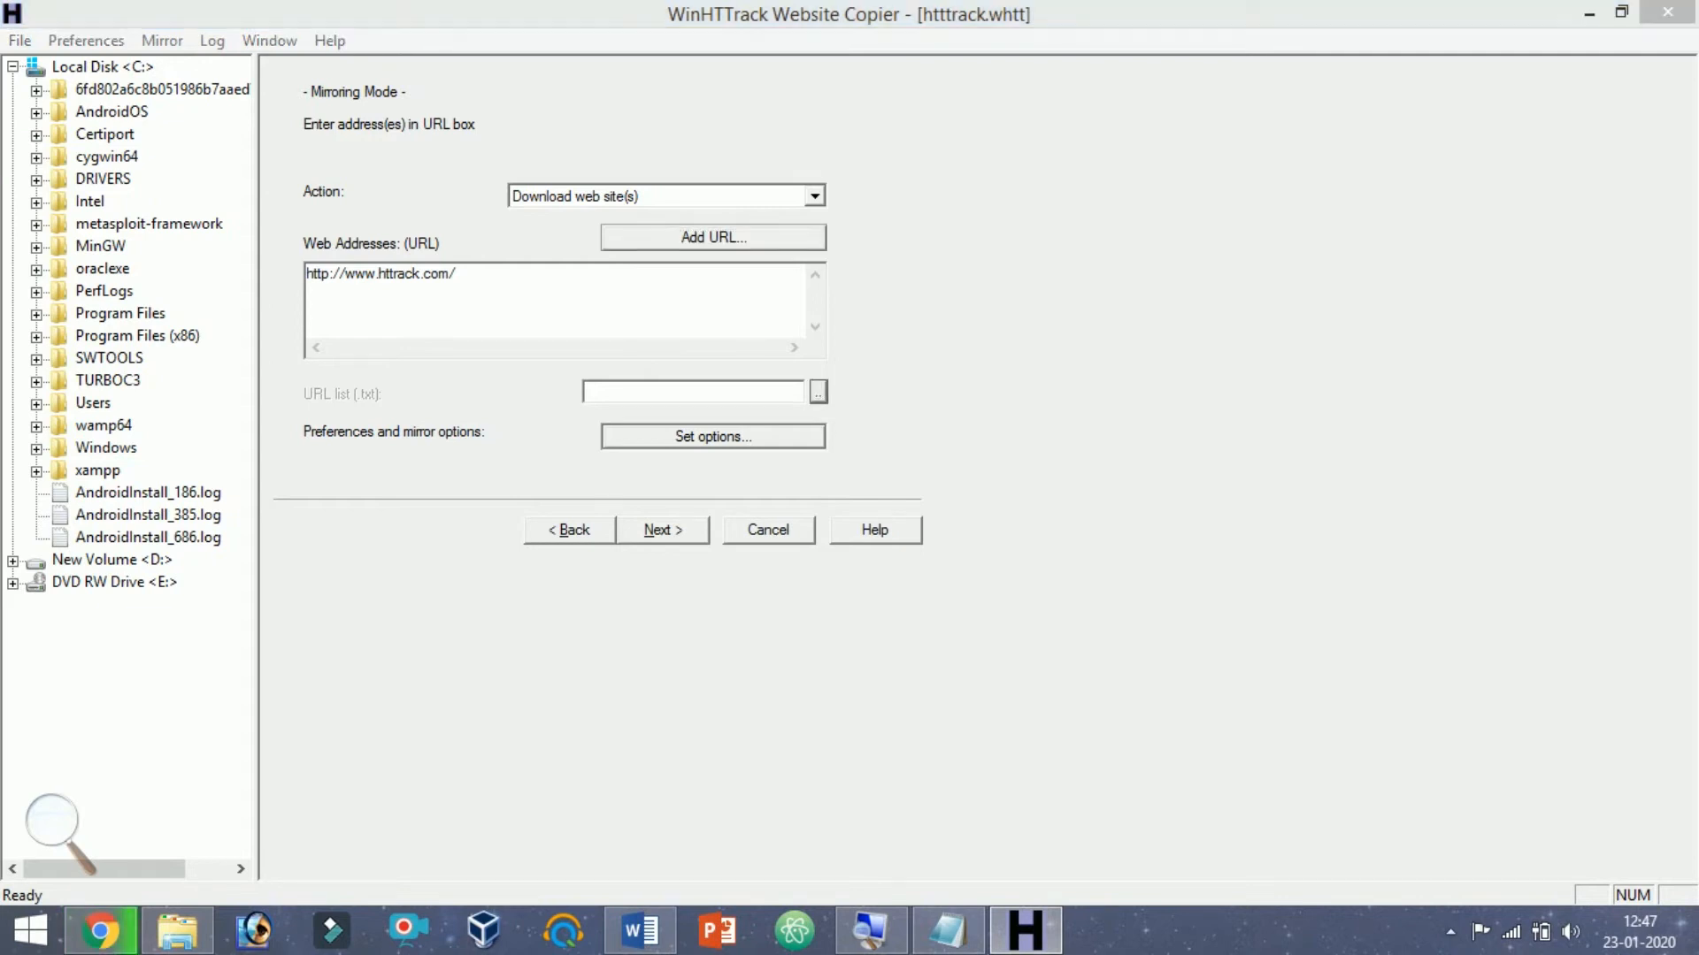
{"action": "left_click", "coordinate": [662, 530]}
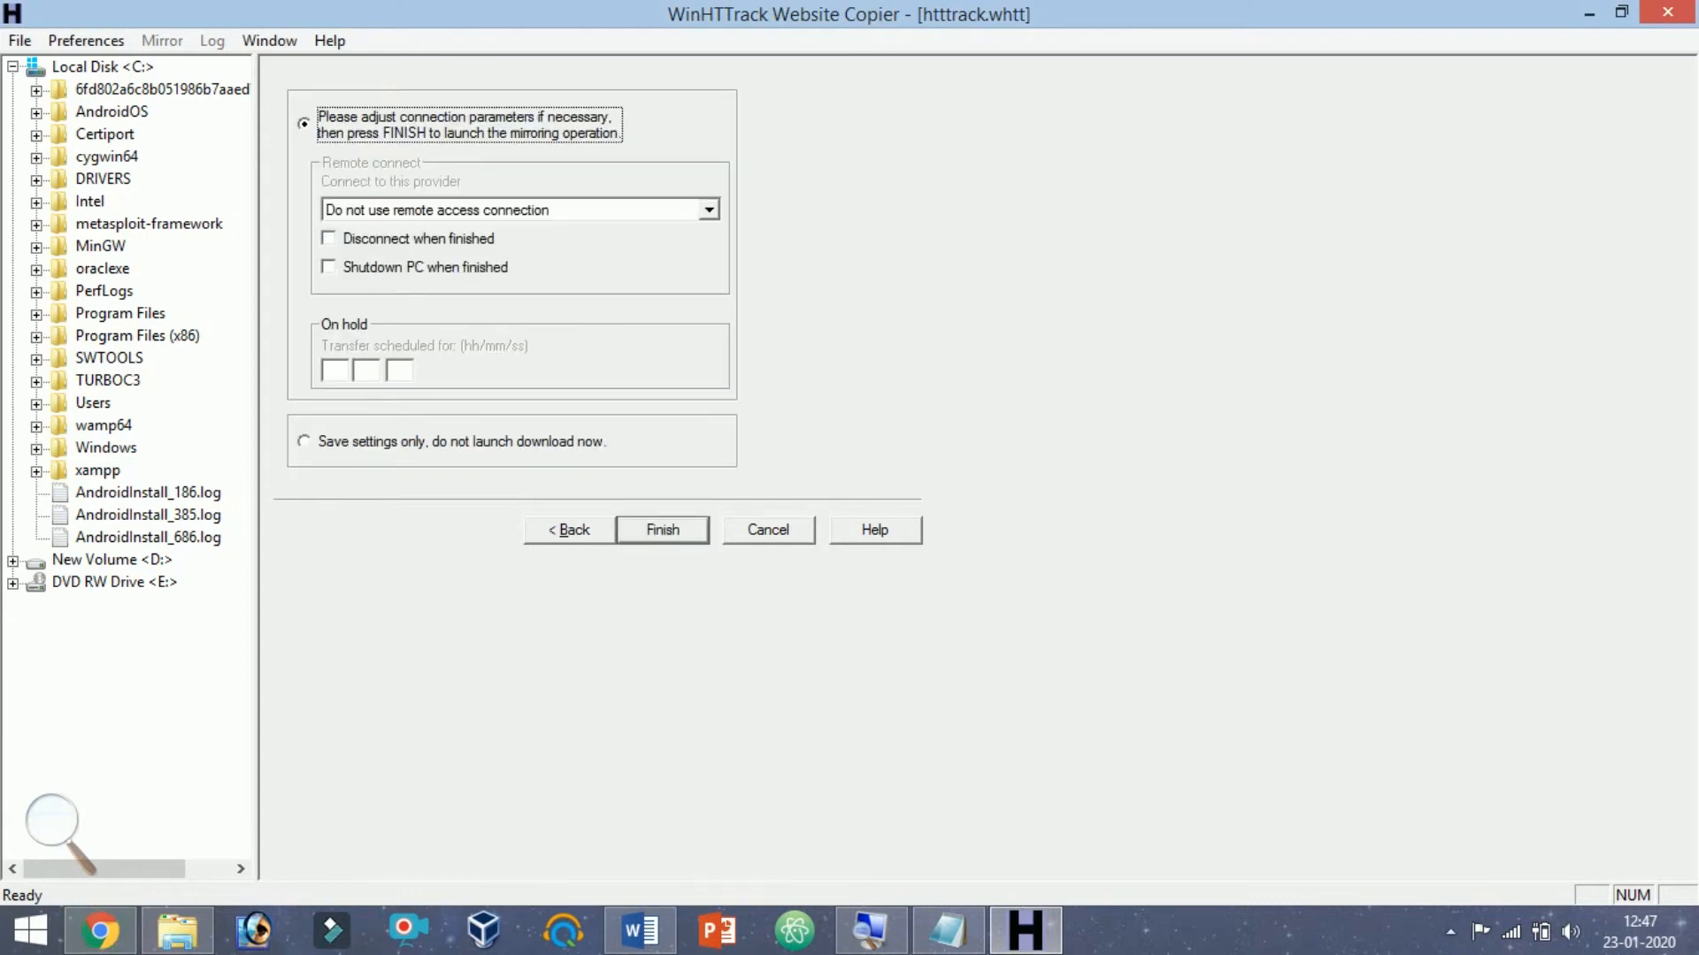
Choose 'already connected' with disconnect when finished, and run the httrack.com mirror to completion
{"action": "left_click", "coordinate": [709, 209]}
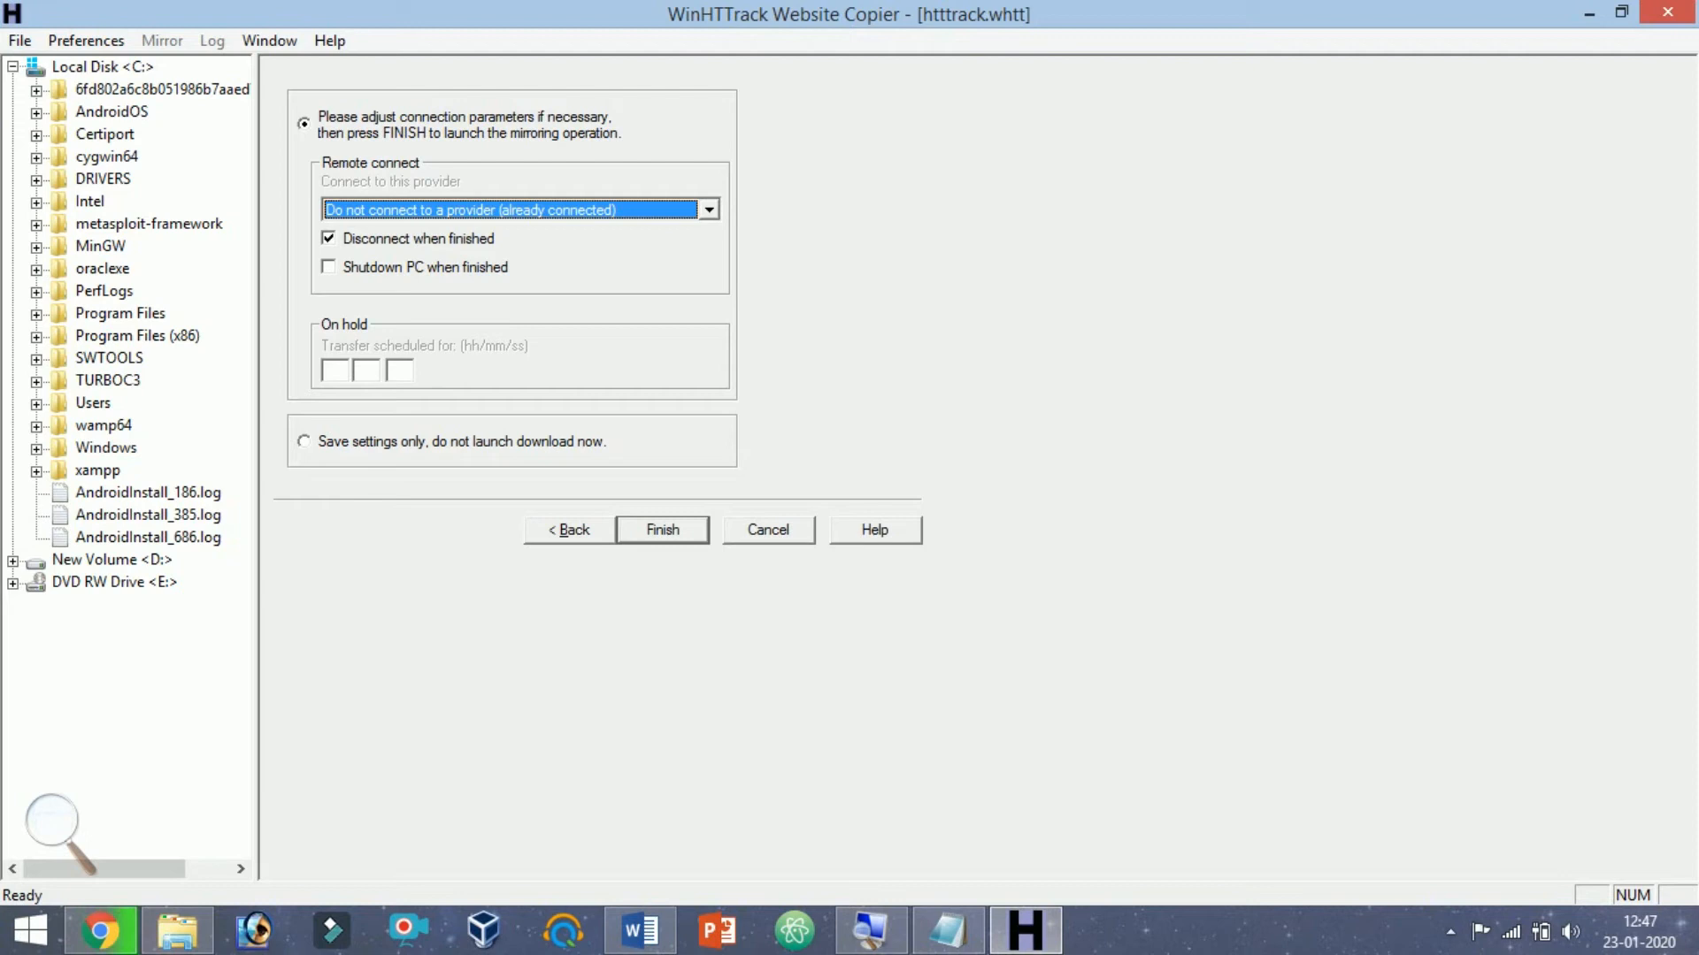
{"action": "left_click", "coordinate": [660, 530]}
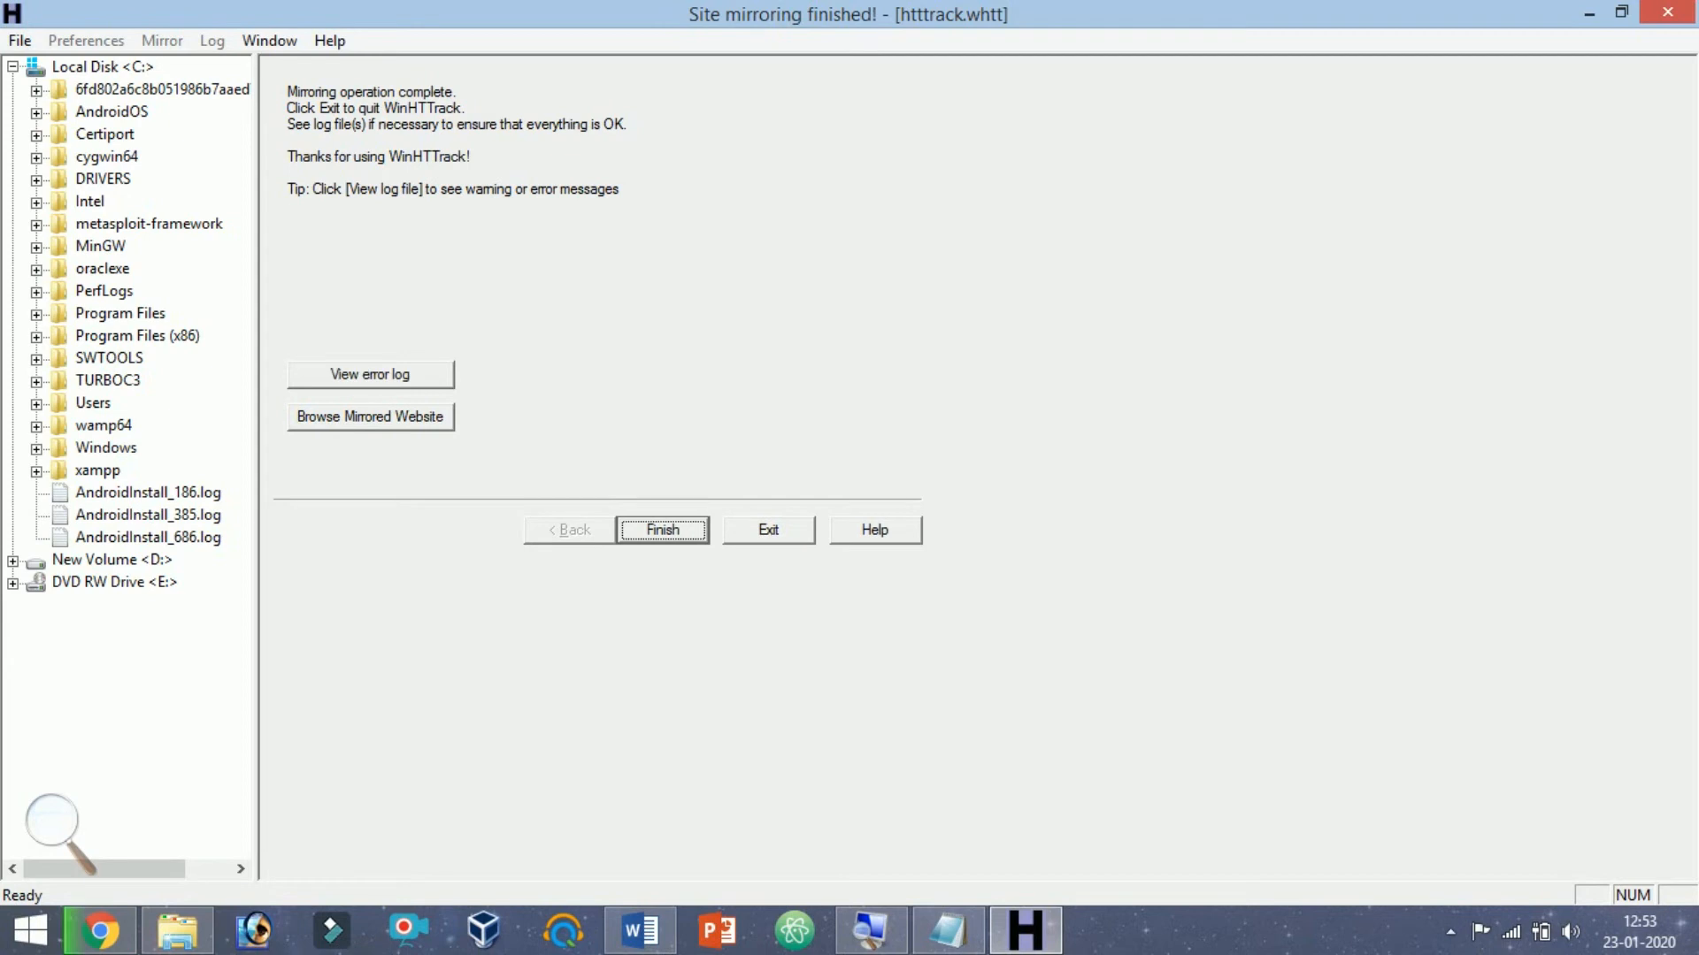
Close the completed mirroring job and return WinHTTrack to its welcome page
{"action": "left_click", "coordinate": [662, 530]}
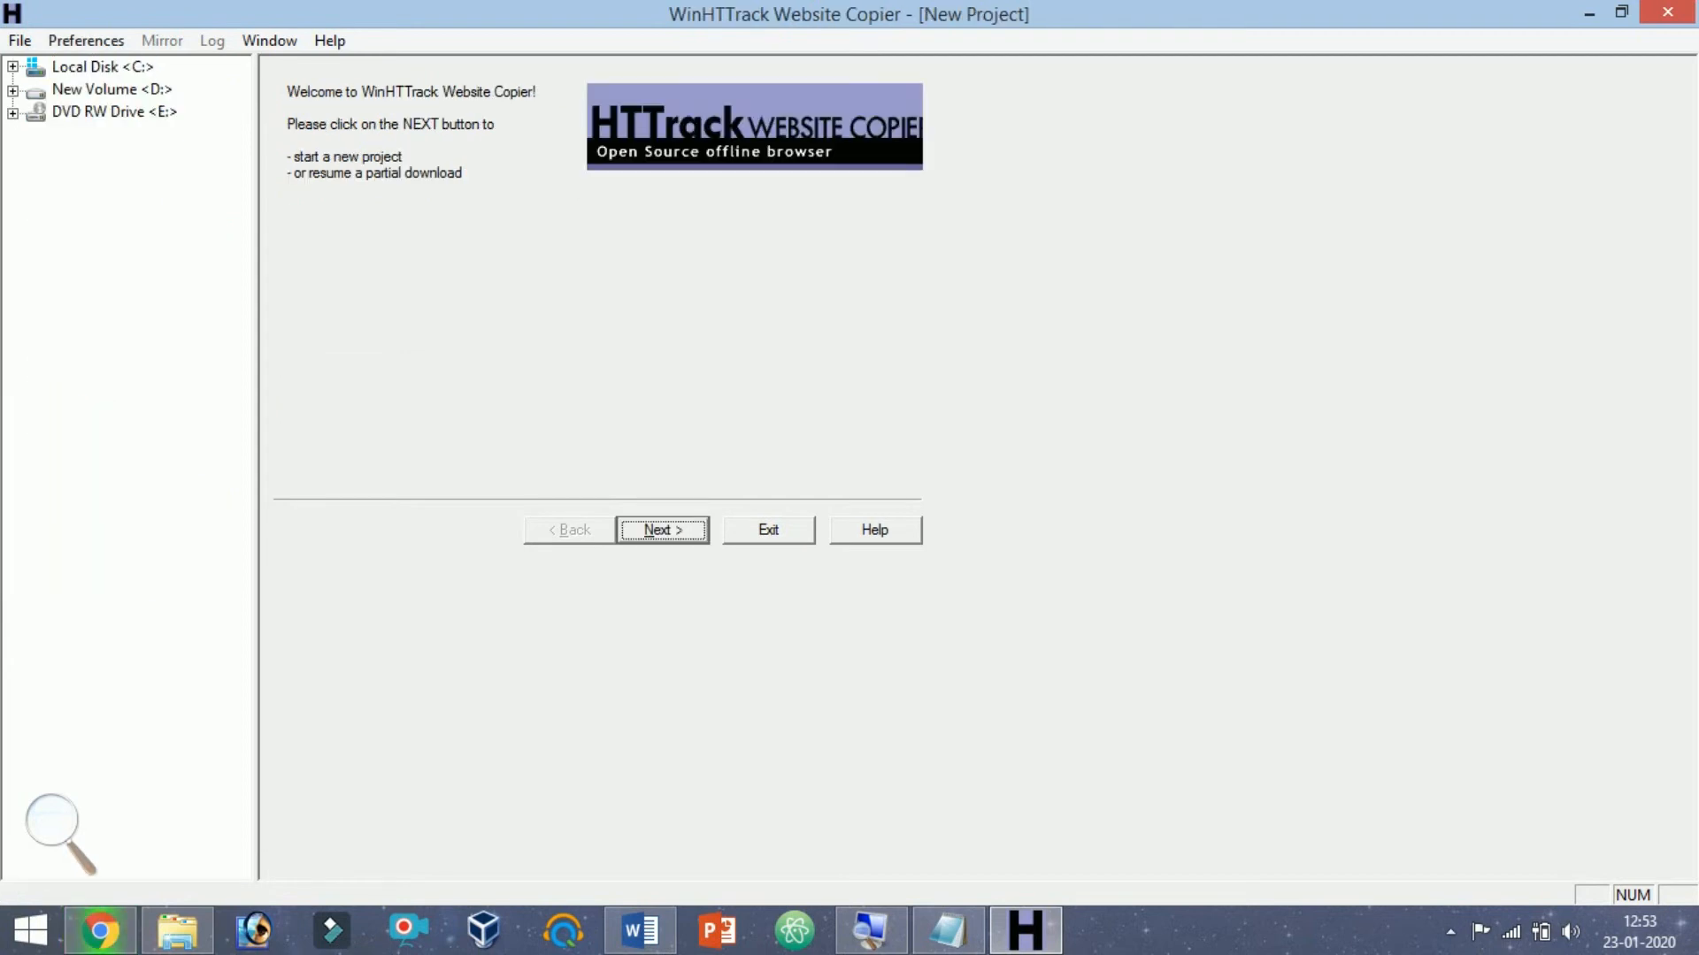
{"action": "left_click", "coordinate": [661, 530]}
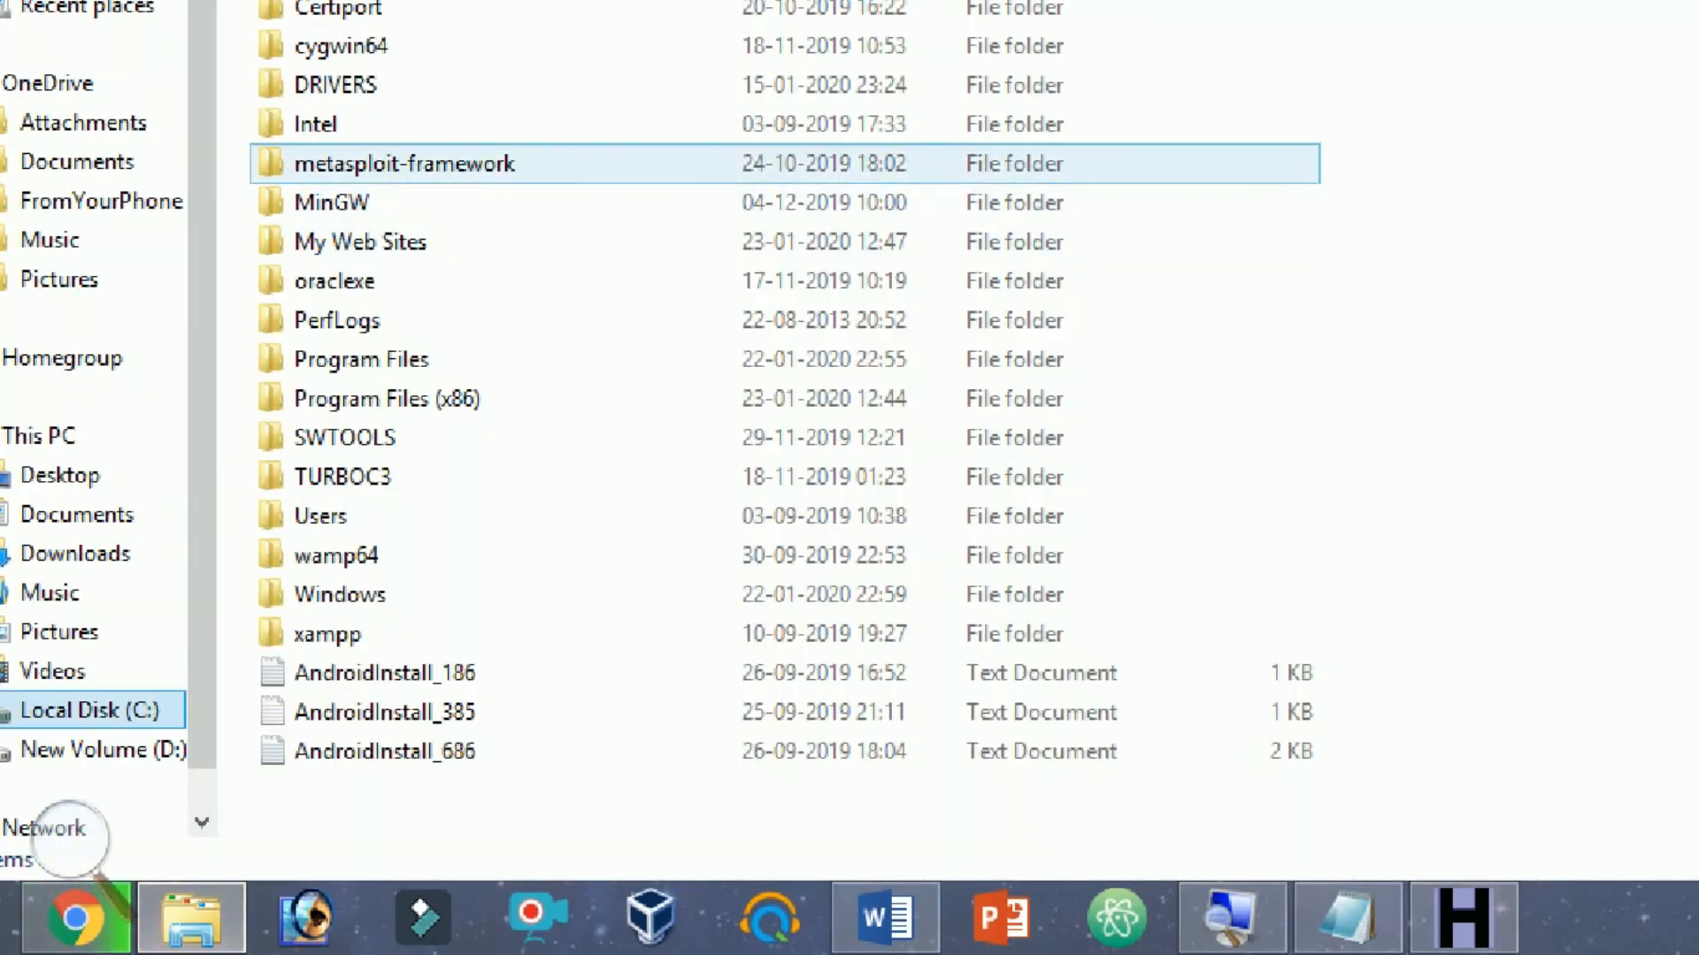
Open index from My Web Sites in Chrome, browse the offline httrack.com mirror, and right-click htttrack's index
{"action": "double_click", "coordinate": [404, 164]}
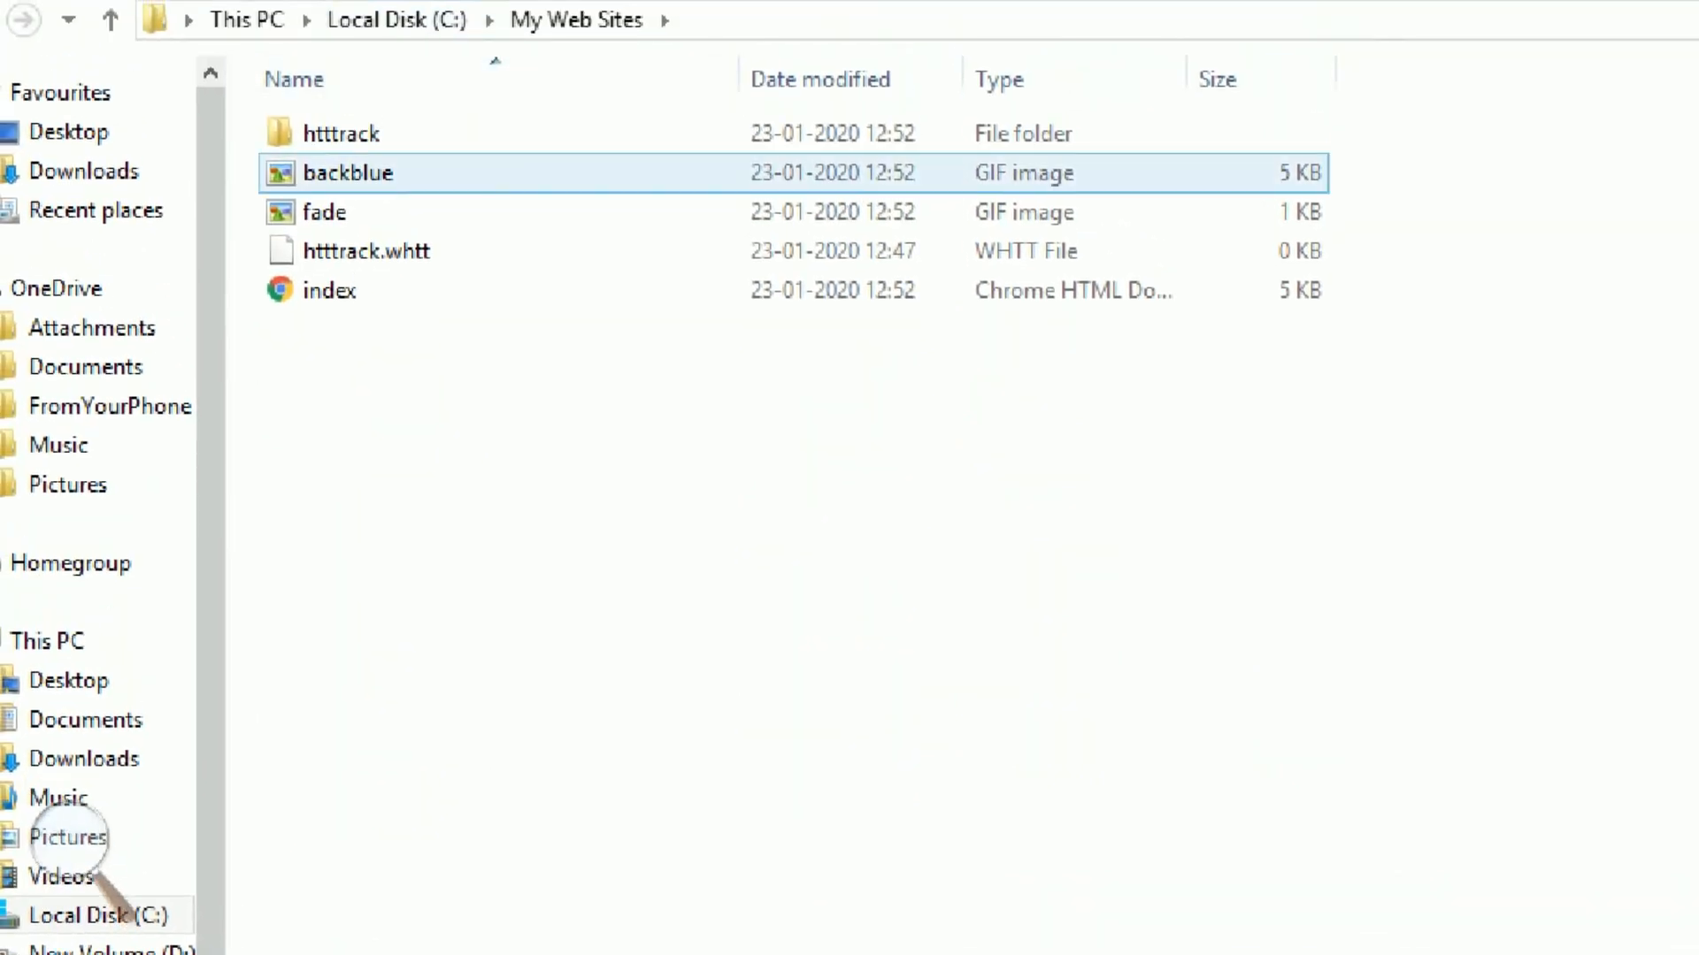
{"action": "left_click", "coordinate": [329, 290]}
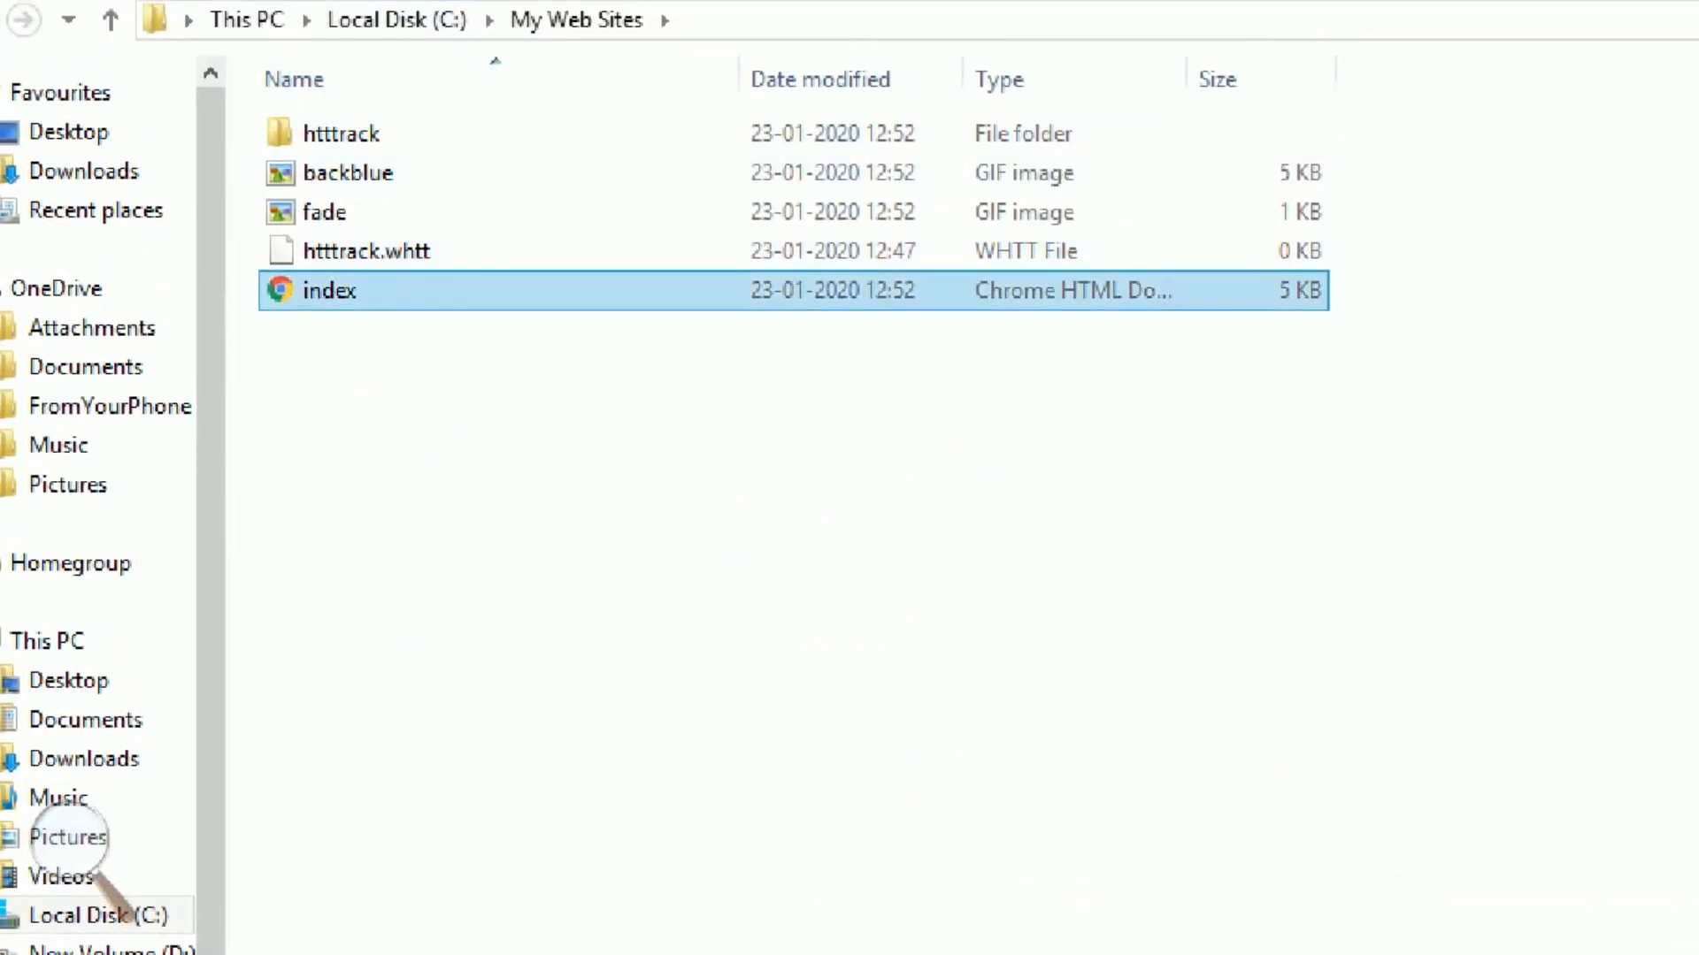
{"action": "double_click", "coordinate": [328, 290]}
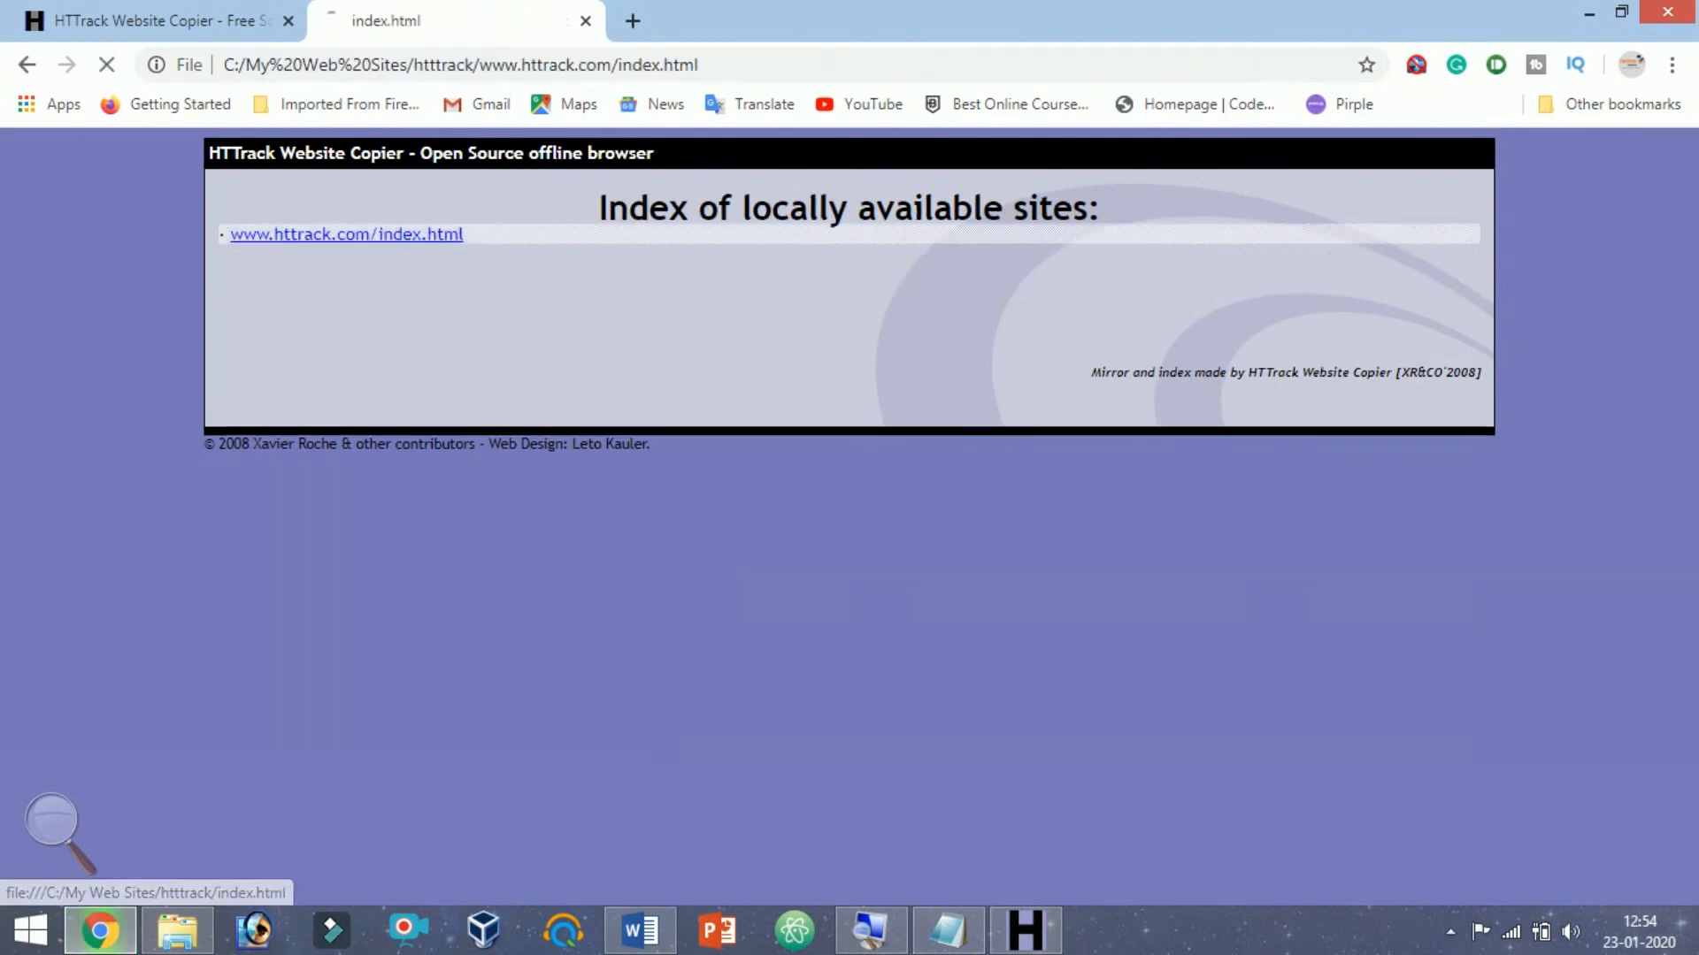
{"action": "left_click", "coordinate": [344, 233]}
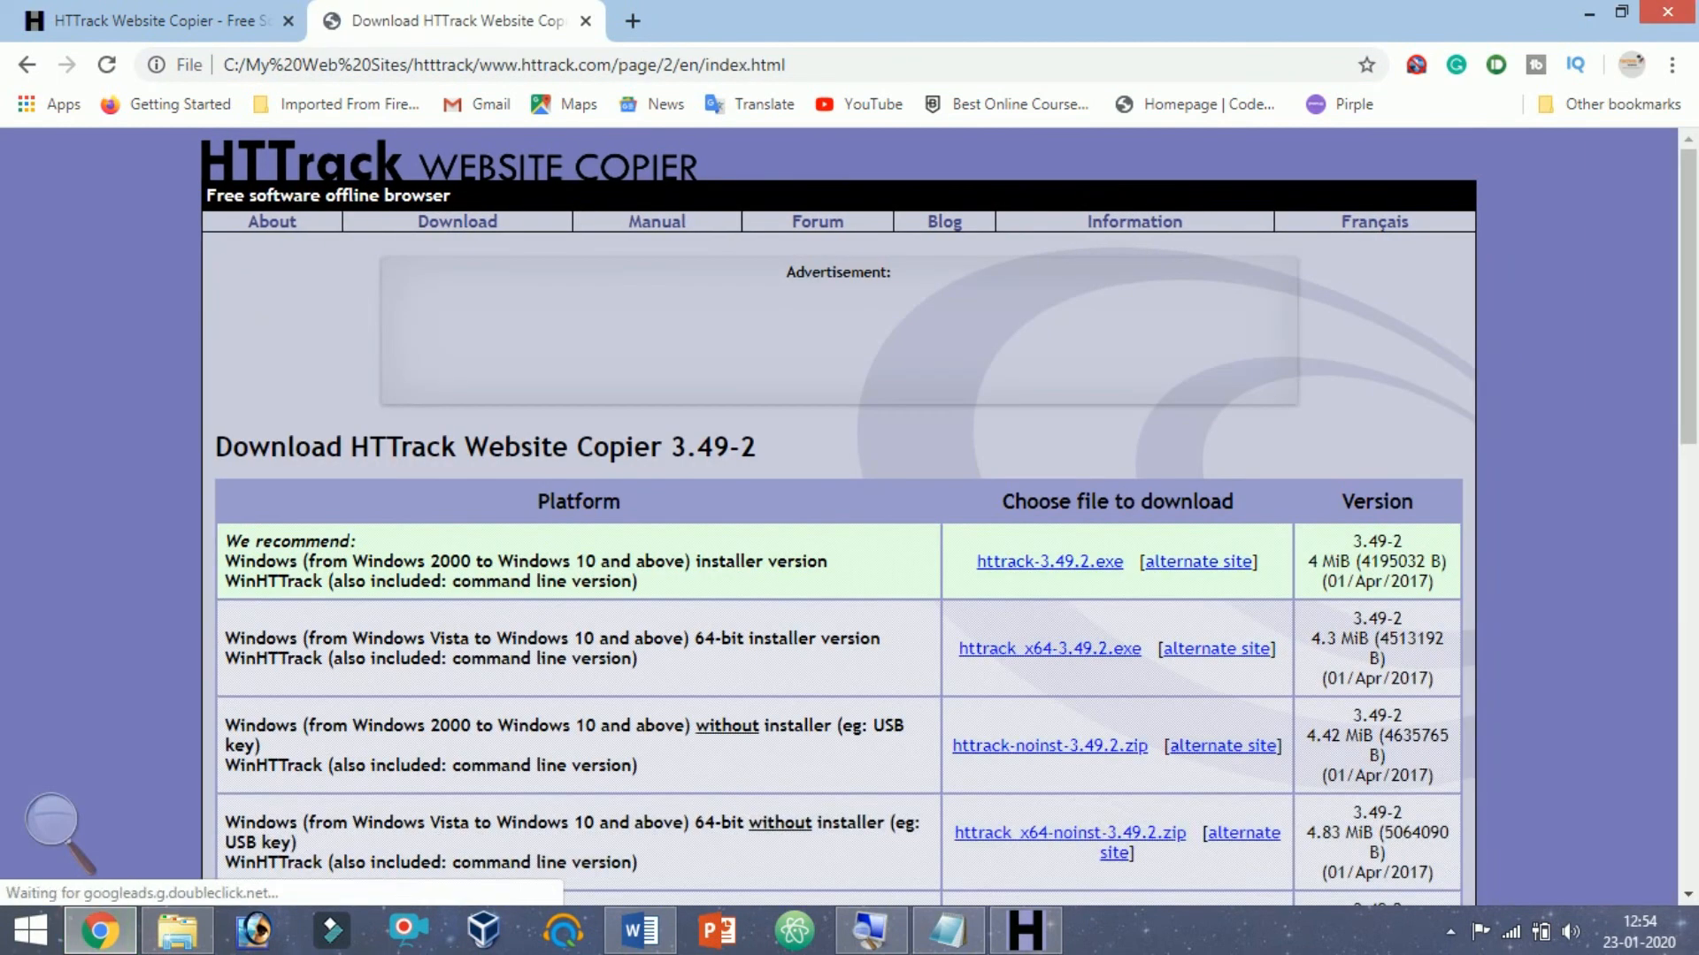
{"action": "right_click", "coordinate": [263, 506]}
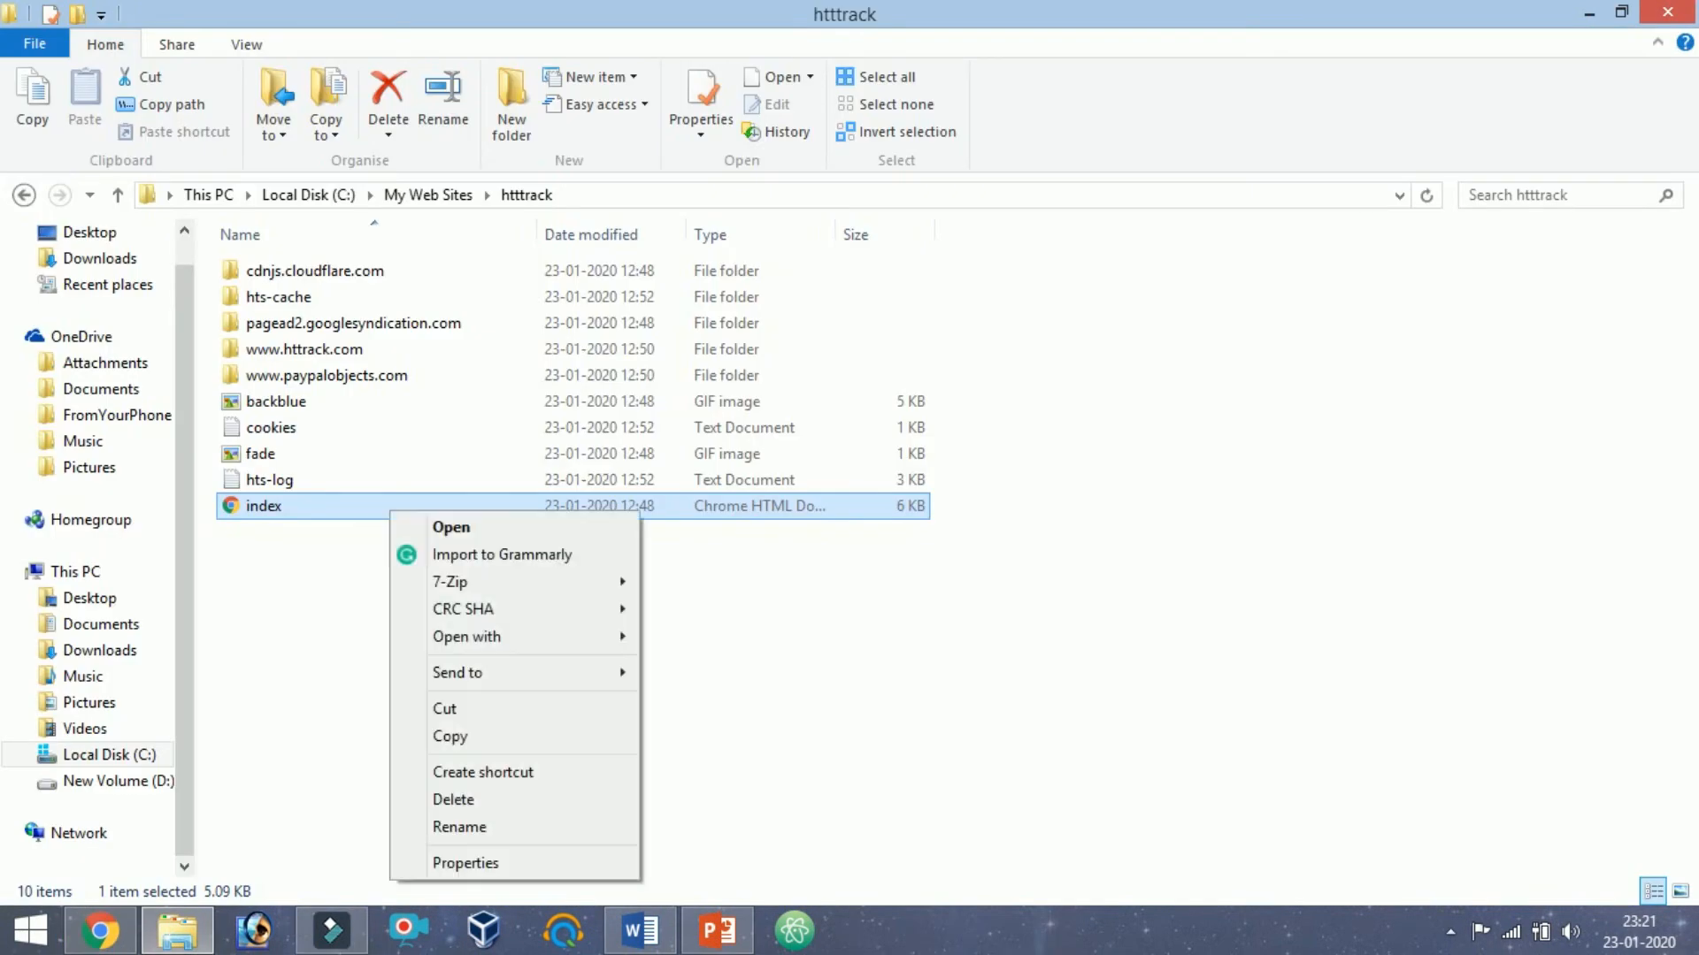
{"action": "mouse_move", "coordinate": [467, 636]}
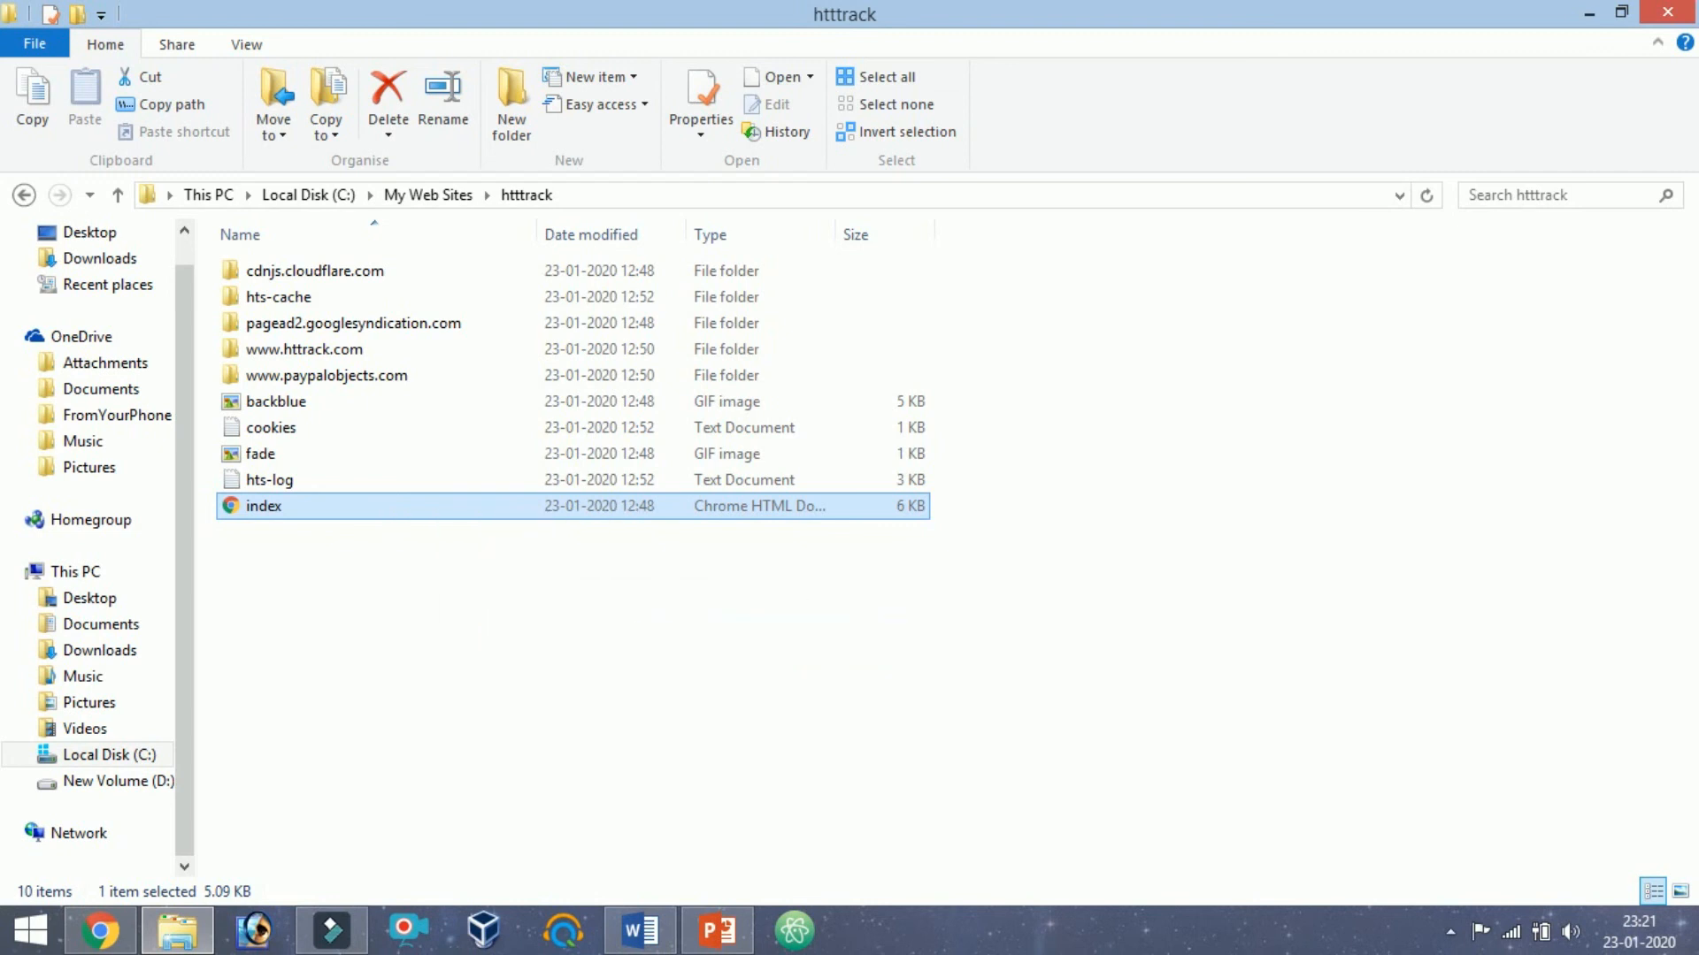
Open the htttrack folder's index.html in Atom to view its HTML source
{"action": "double_click", "coordinate": [264, 506]}
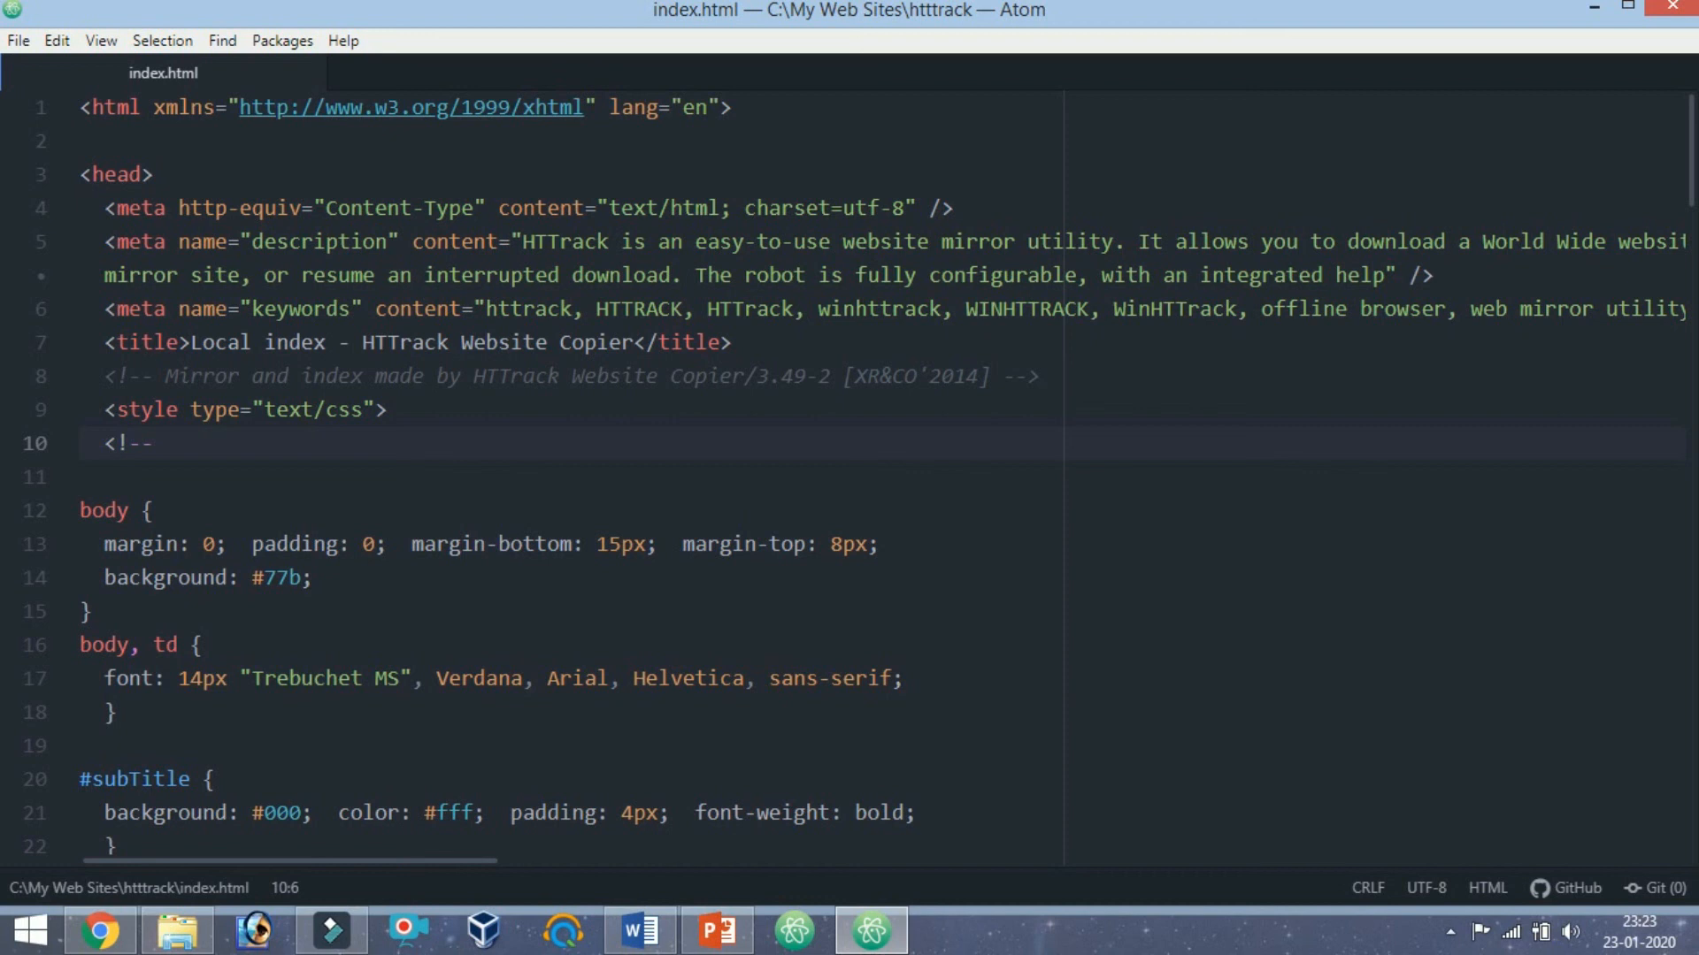
{"action": "scroll", "scroll_direction": "down", "scroll_amount": 3}
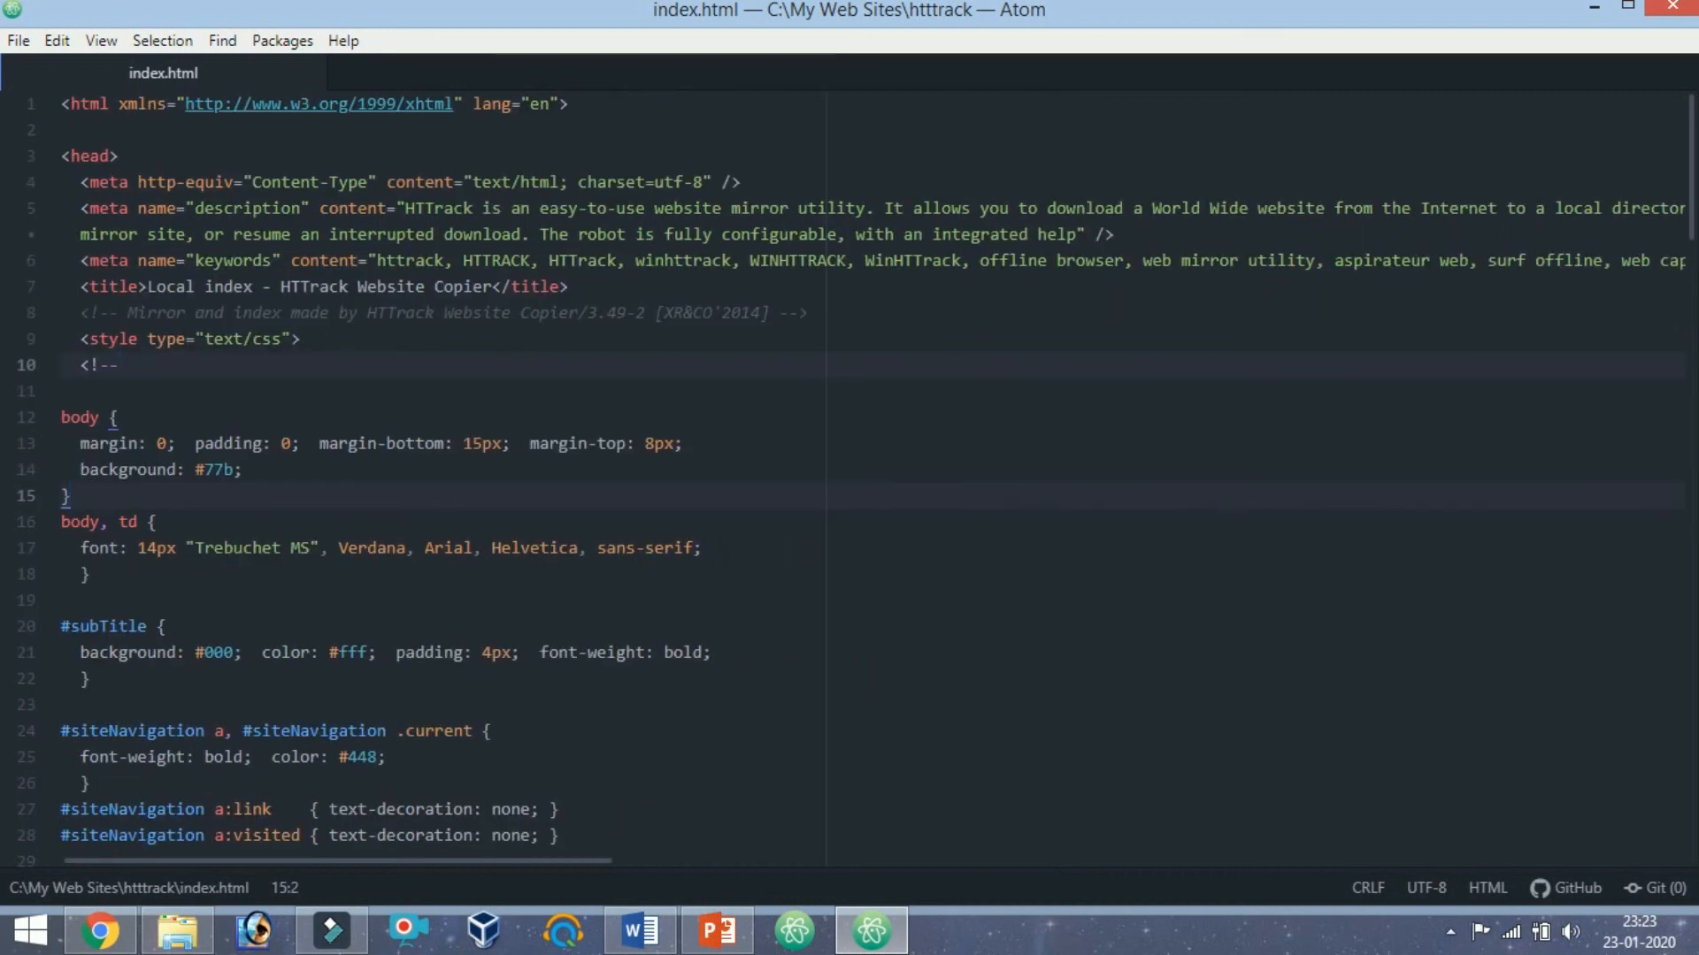